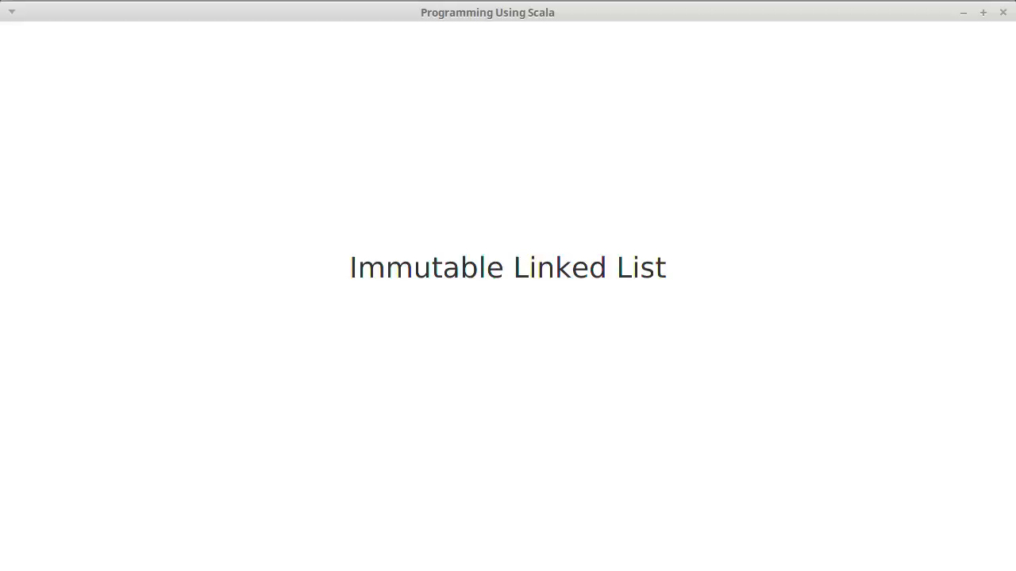
mouse_move(838, 357)
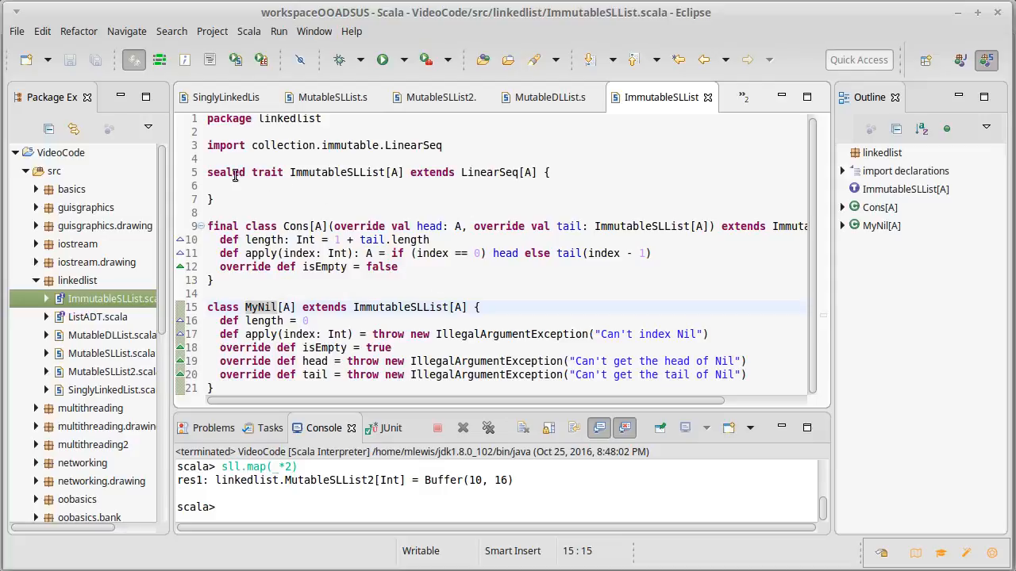
mouse_move(488, 171)
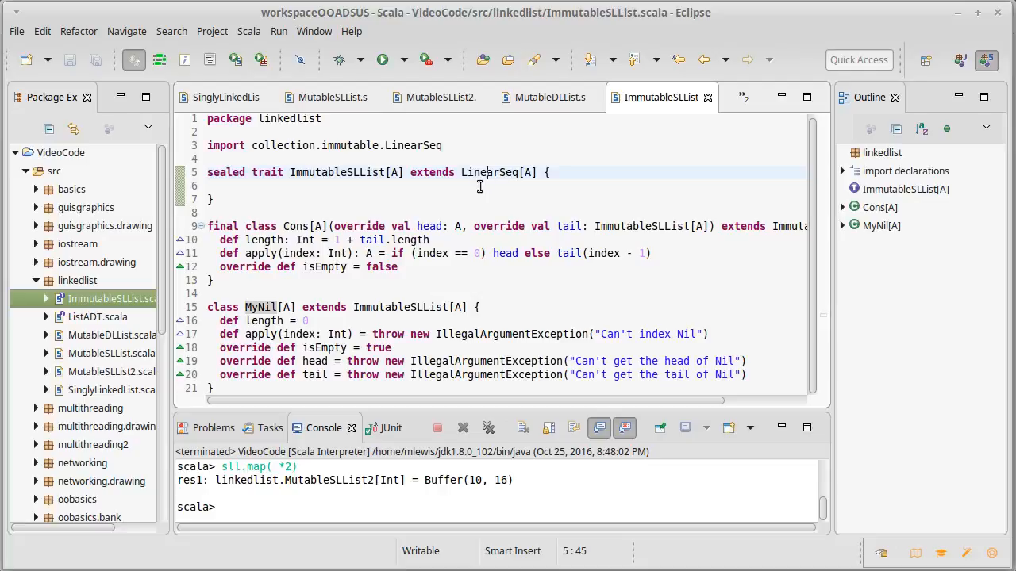
mouse_move(505, 191)
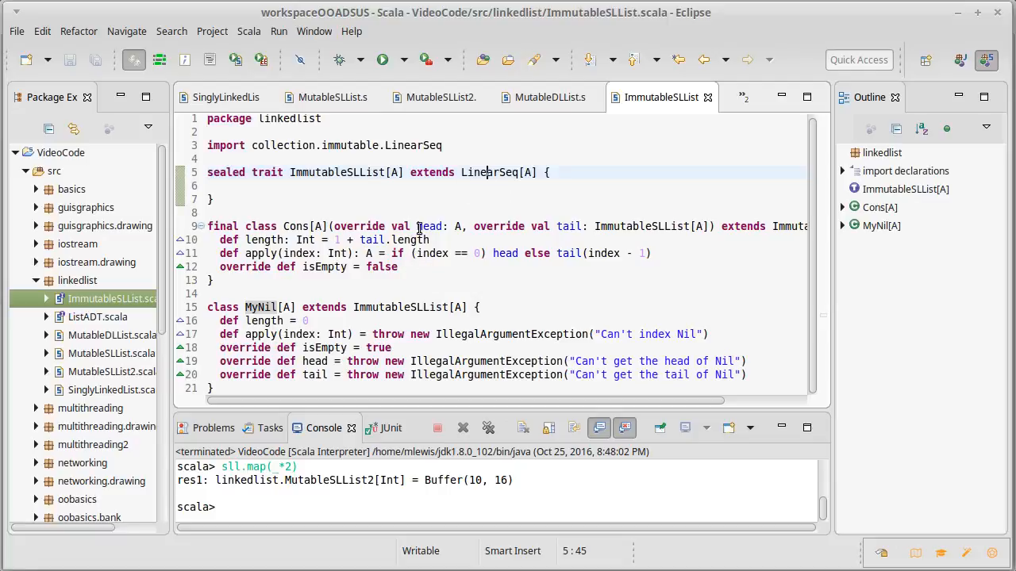
mouse_move(564, 225)
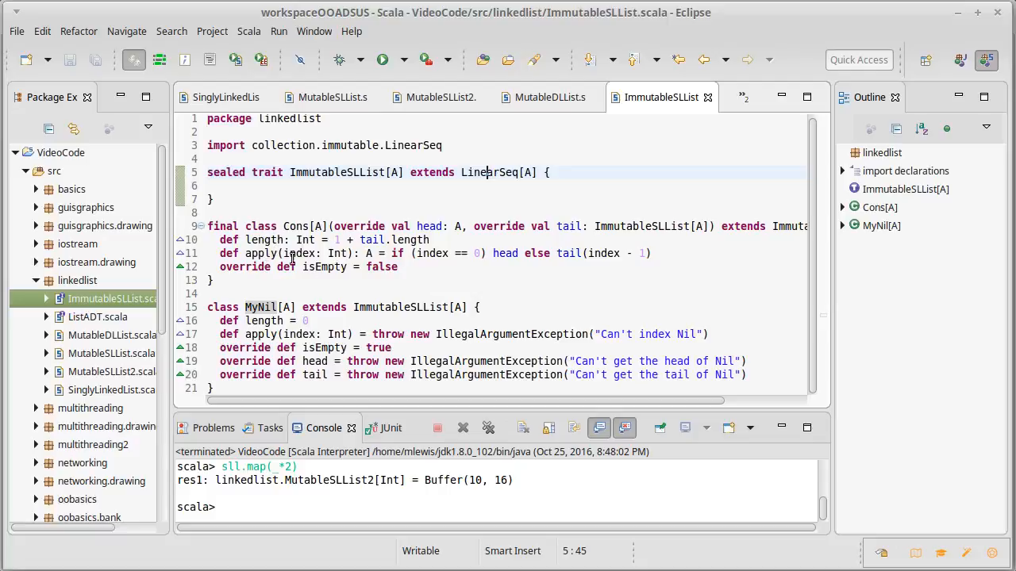
mouse_move(487, 294)
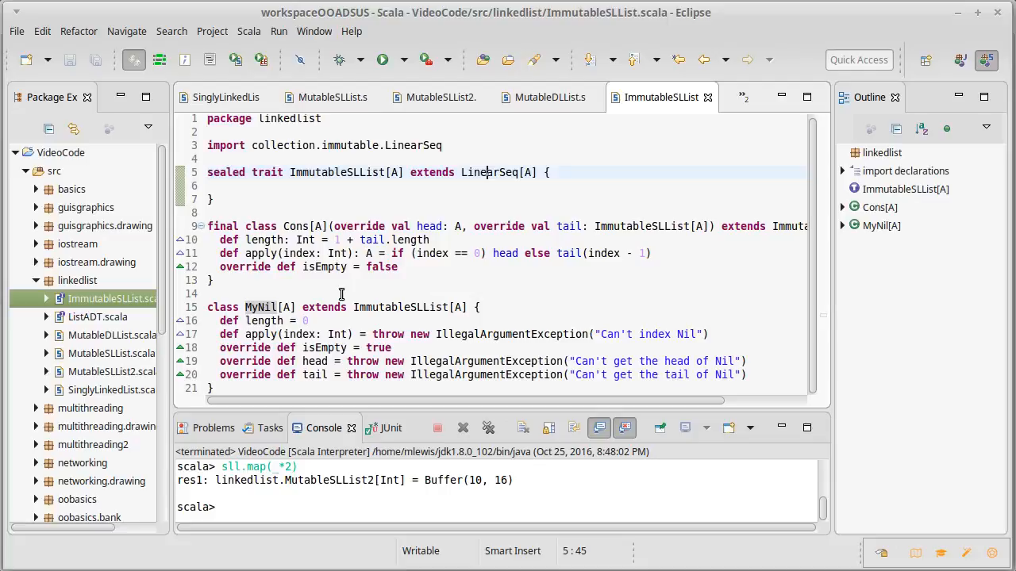
mouse_move(326, 266)
text(o)
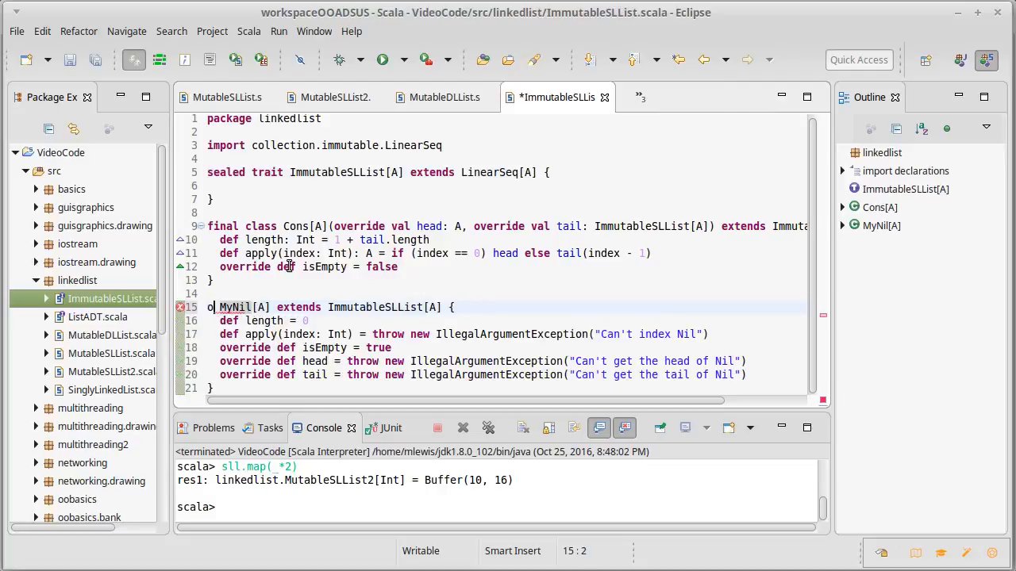
- Declare MyNil as an object extending ImmutableSLList[Nothing] instead of a parameterized class
text(bject)
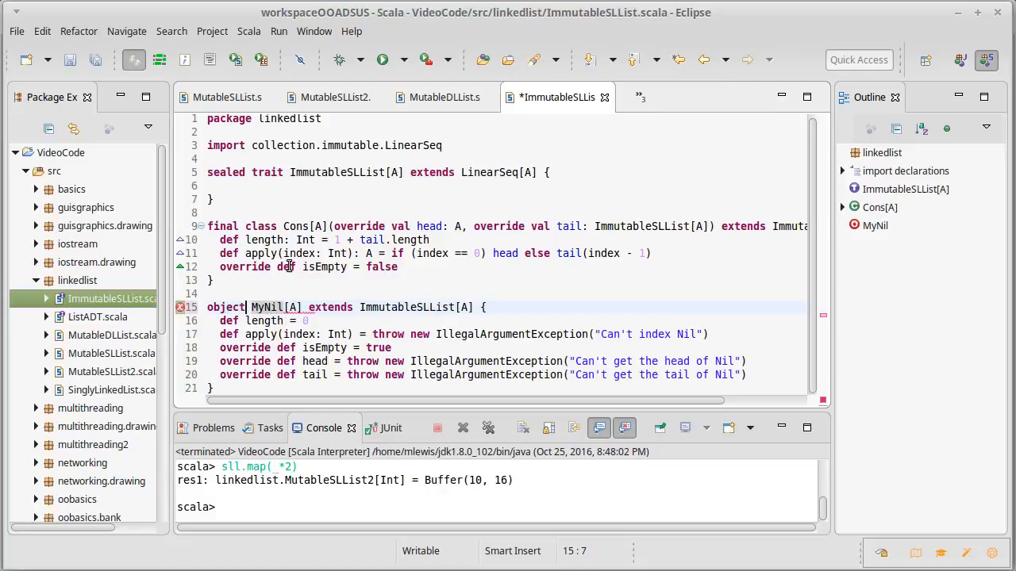
click(301, 307)
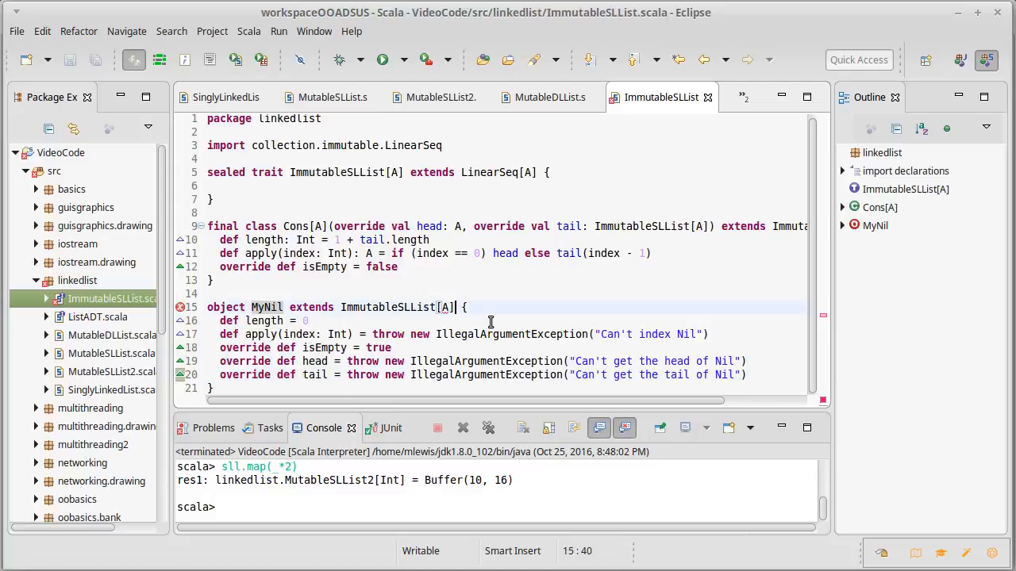
key(BackSpace)
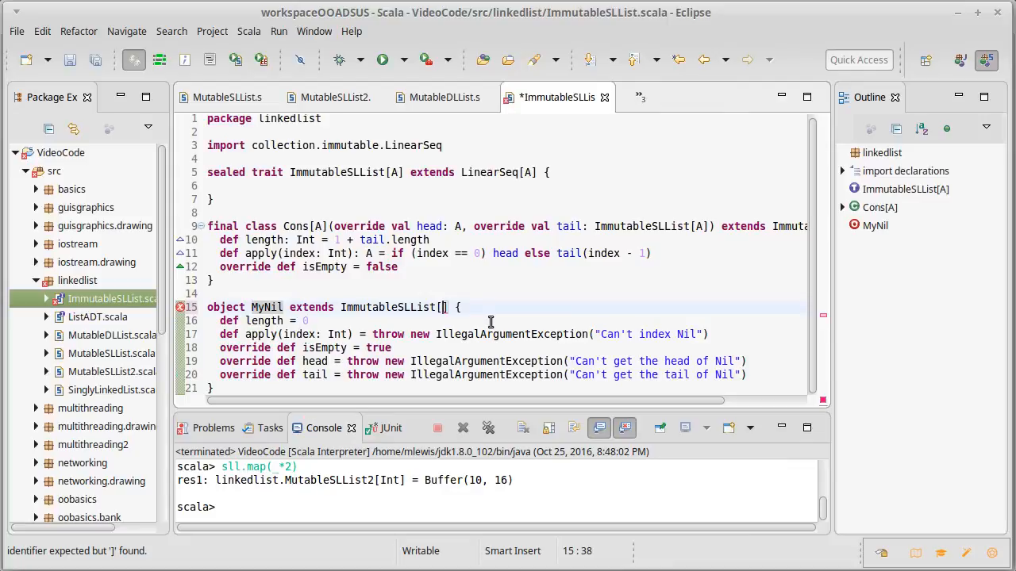
text(Nothing)
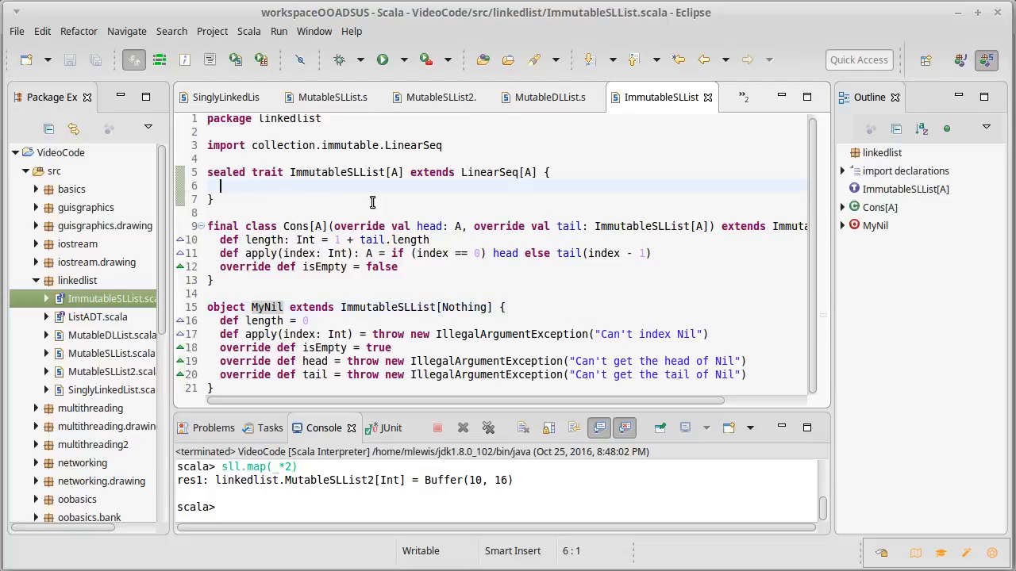
- Declare def ::(elem: A): ImmutableSLList[A] in the trait body
text(def)
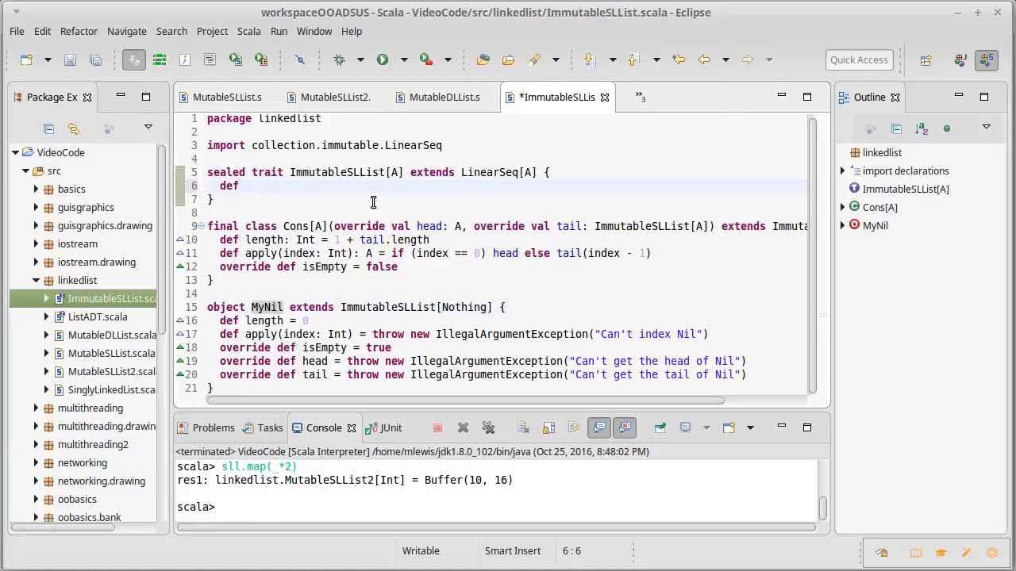
text(::)
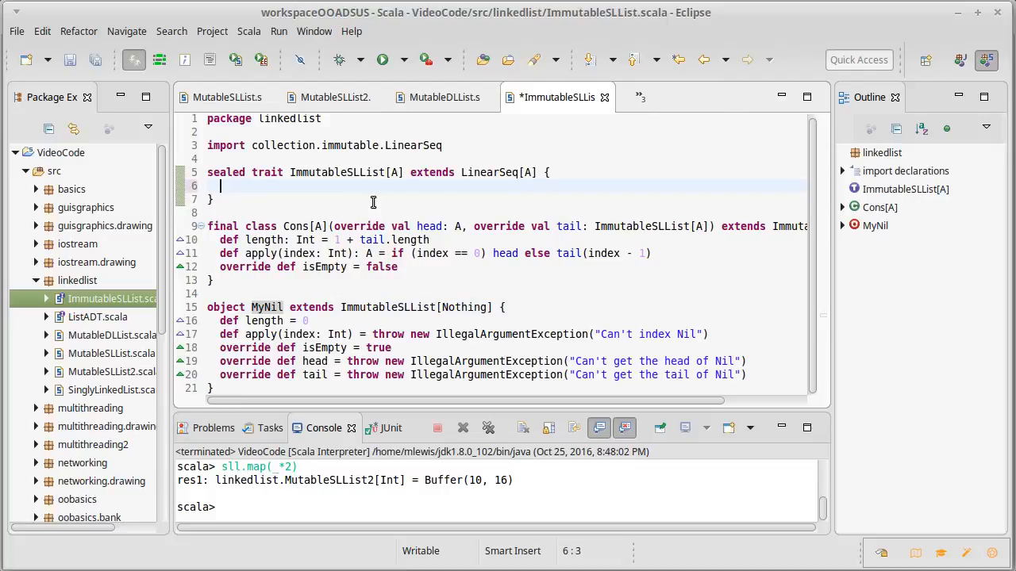
text(def :)
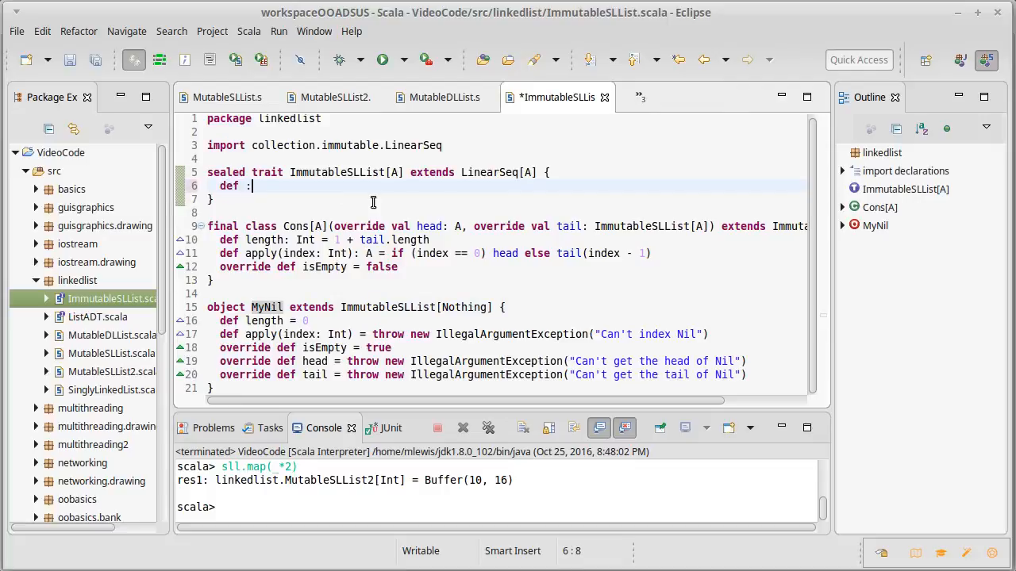
text(:)
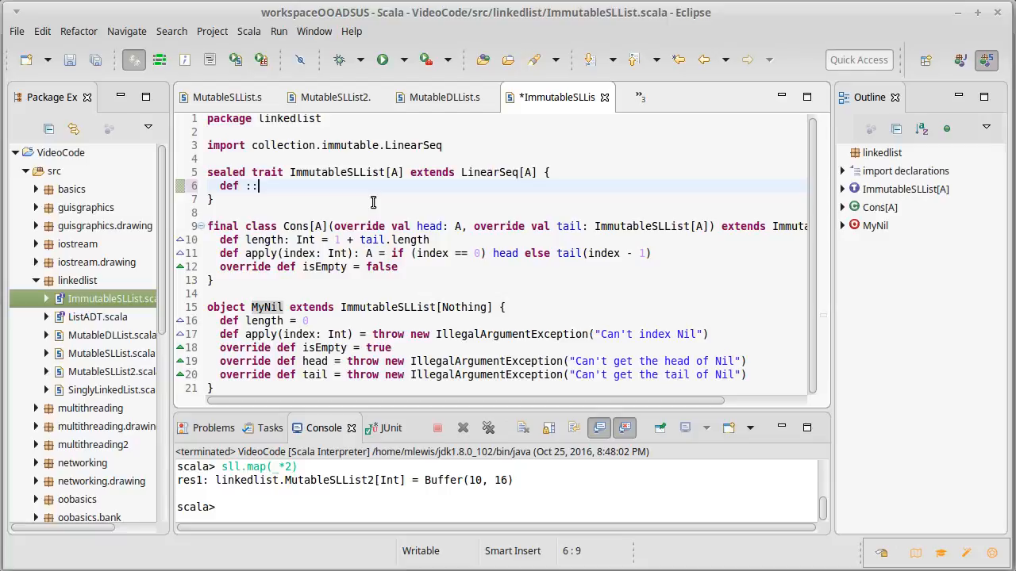
text(()
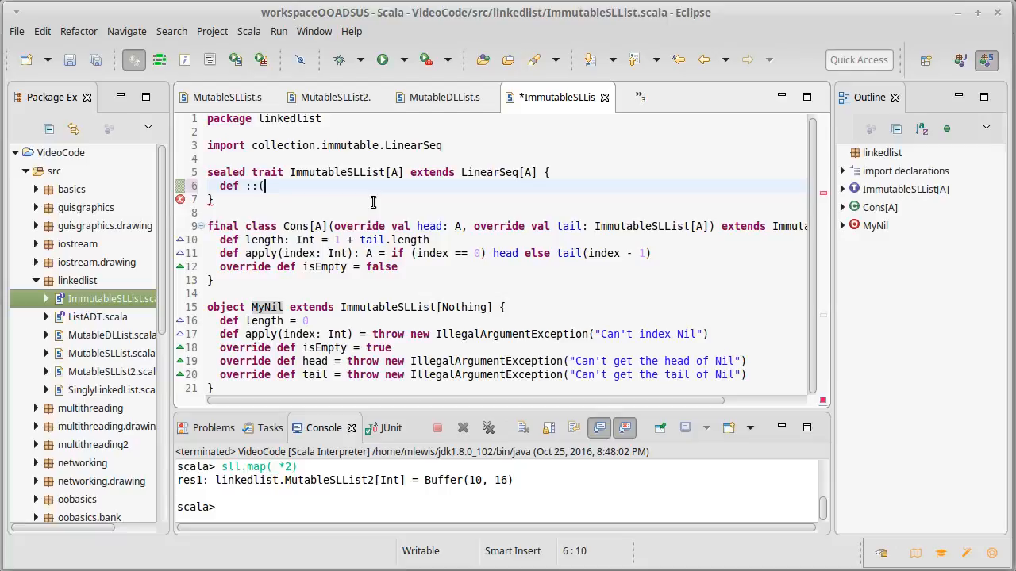
text(elem: A): imut)
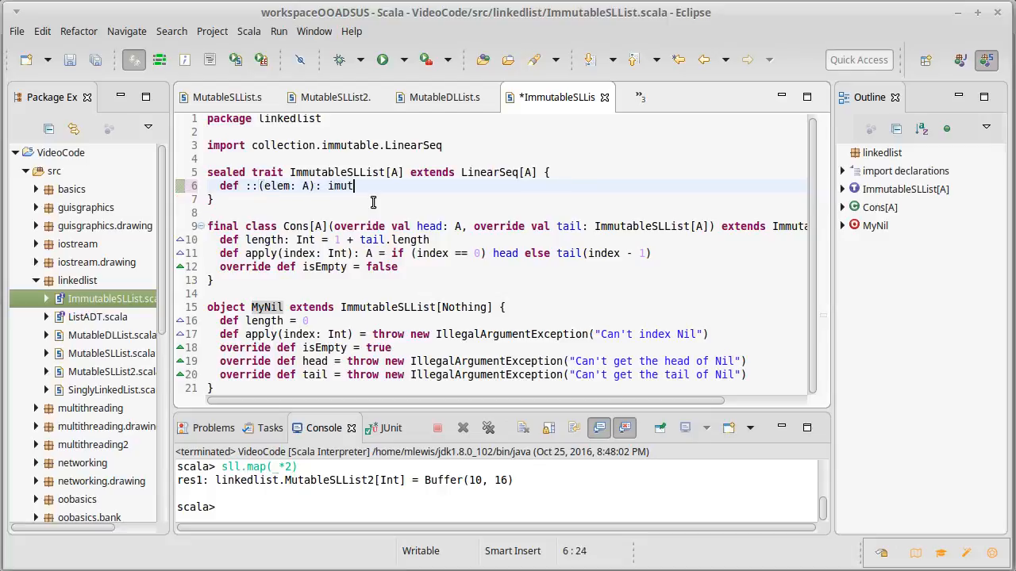
text(ableSL)
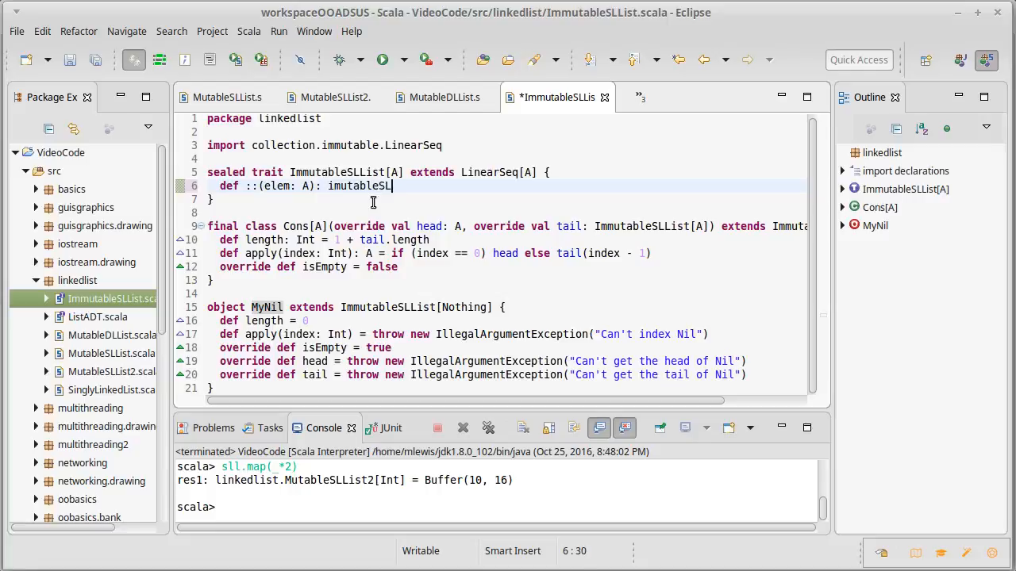
text(List[A] = new C)
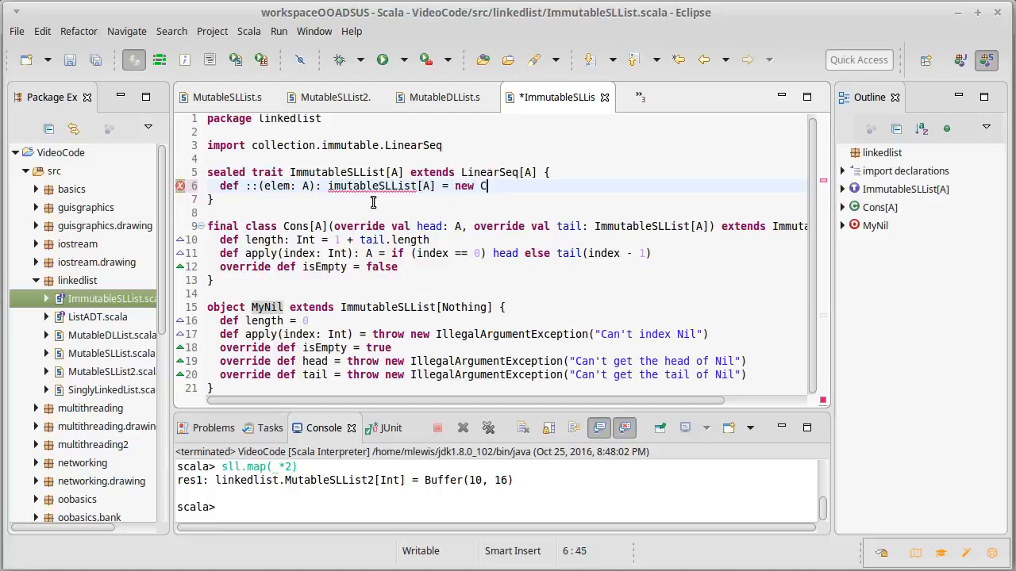
- Implement :: as new Cons(elem, this), save, and relaunch the Scala interpreter
text(ons)
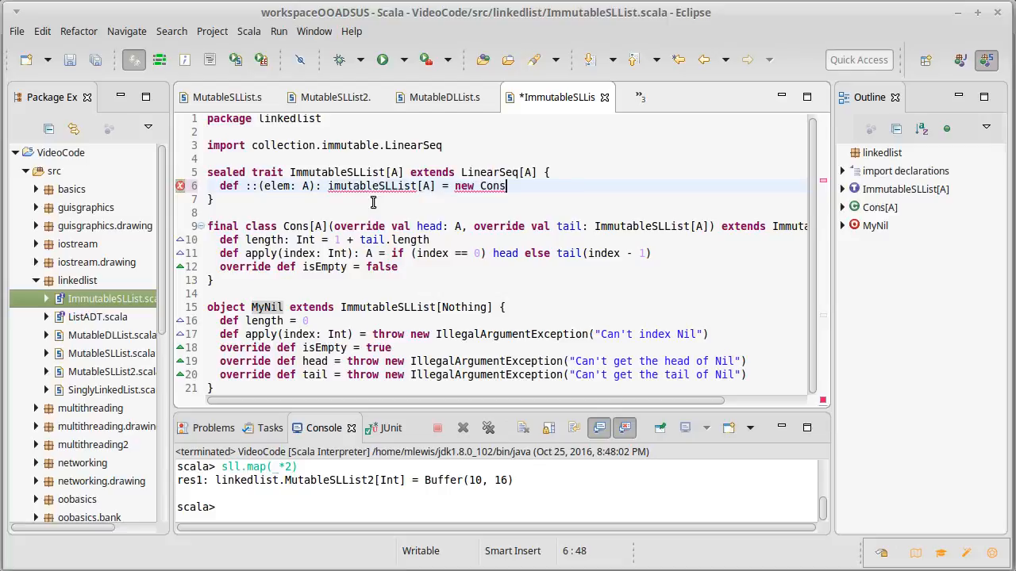
text((elem)
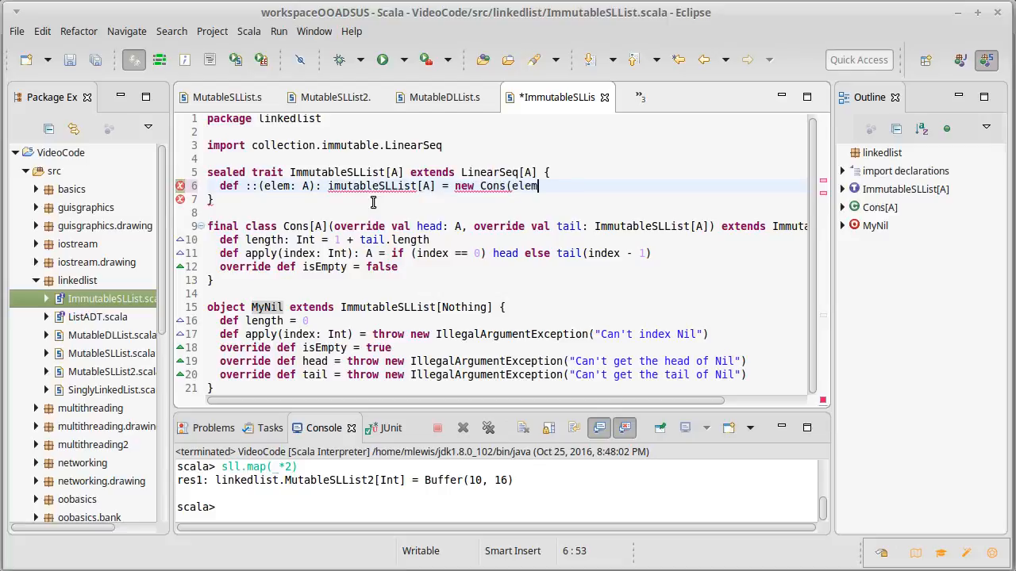
text(,)
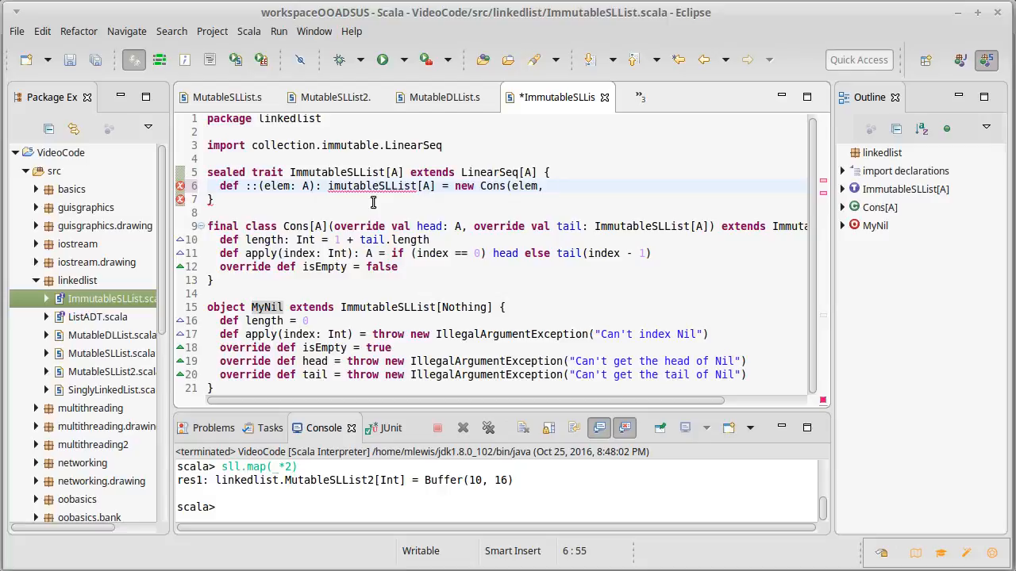
text(this))
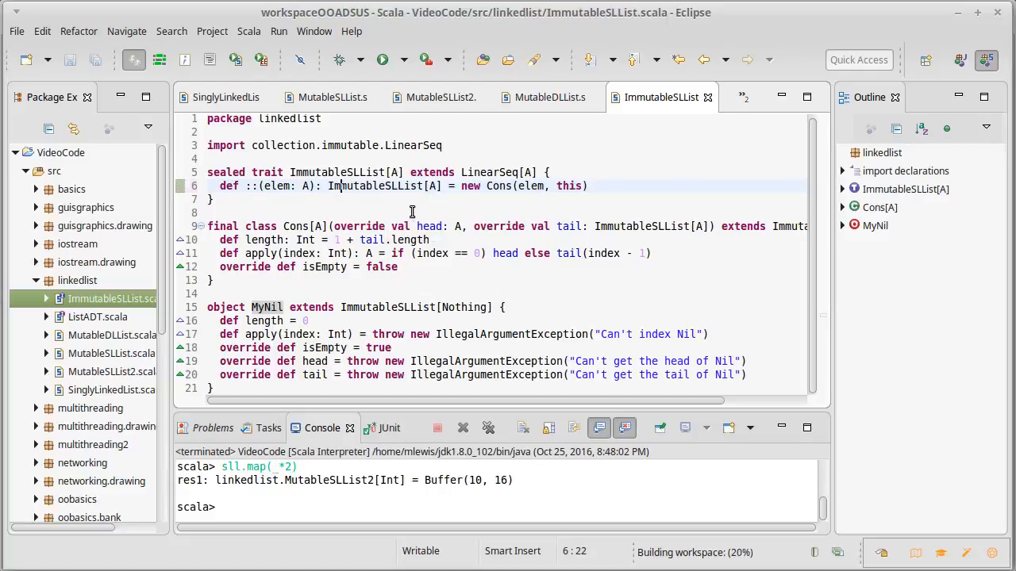
mouse_move(429, 225)
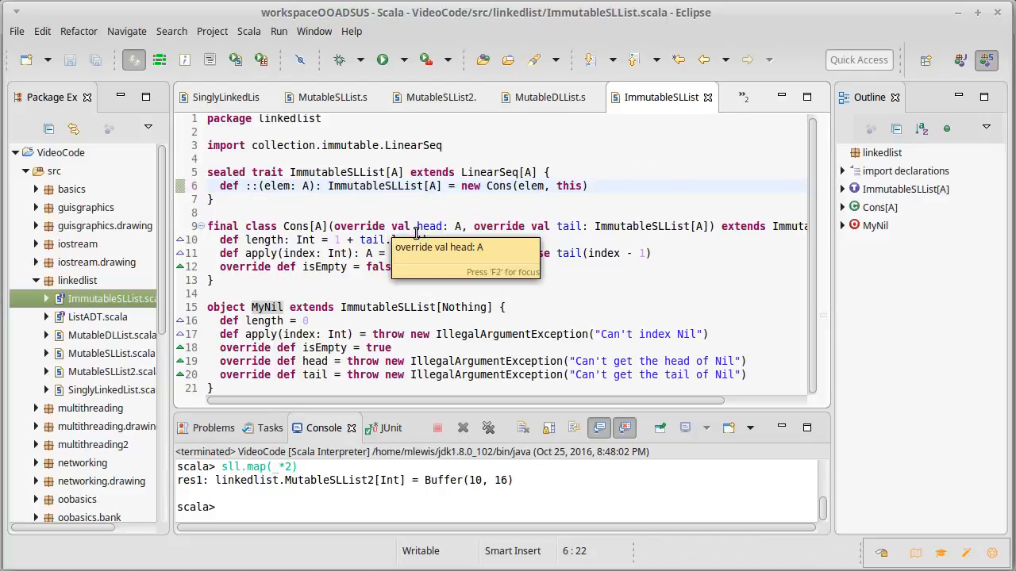
right_click(60, 153)
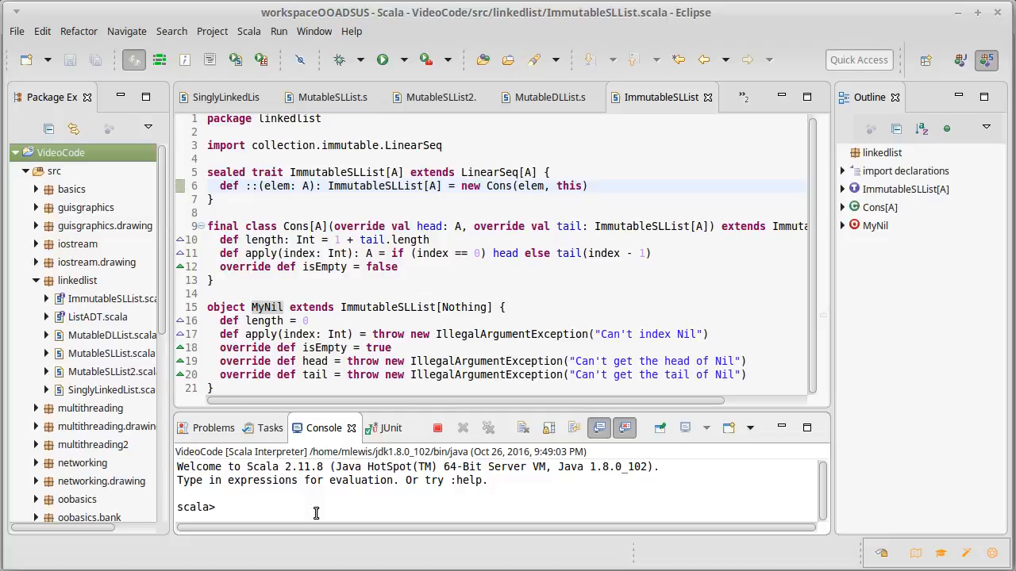
- In the console import linkedlist._, evaluate MyNil, then 5 :: MyNil, which fails requiring Nothing
text(5)
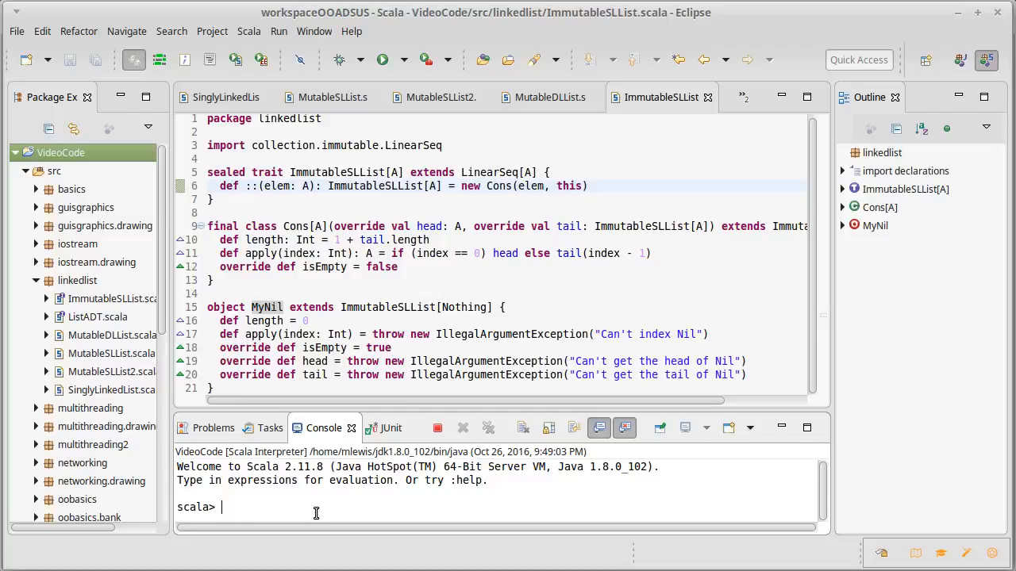
text(import linked)
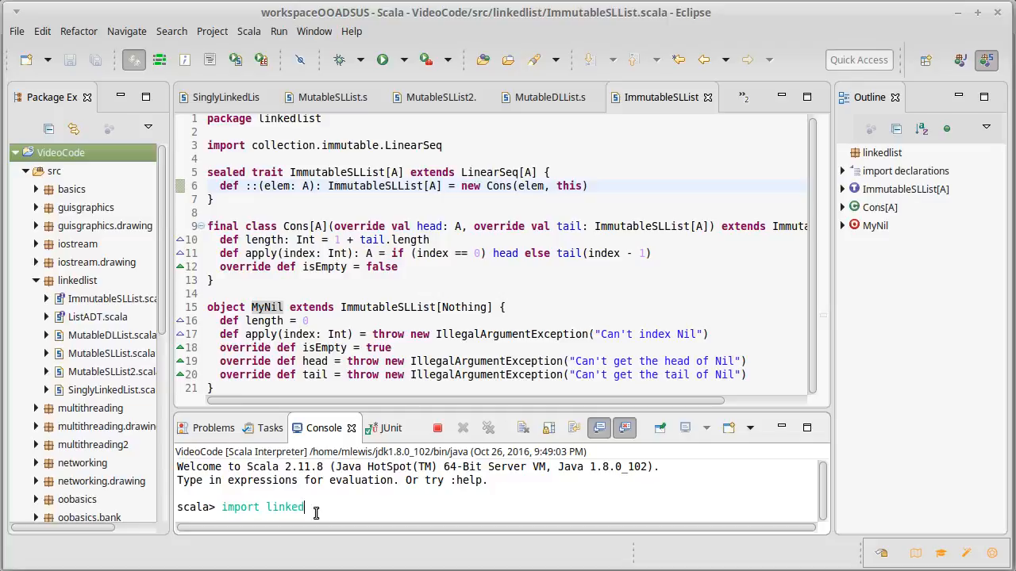
text(list._)
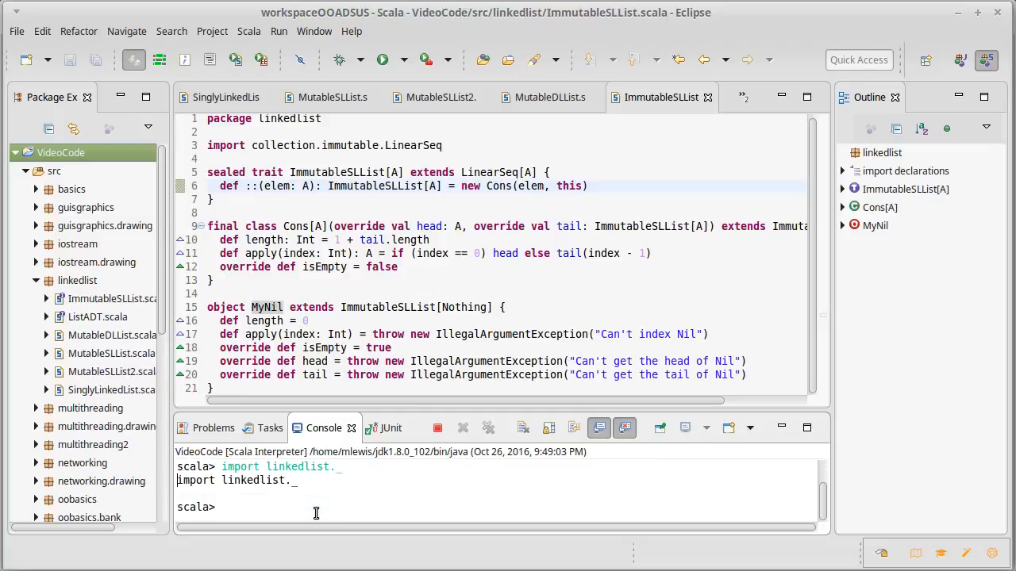
text(myNil)
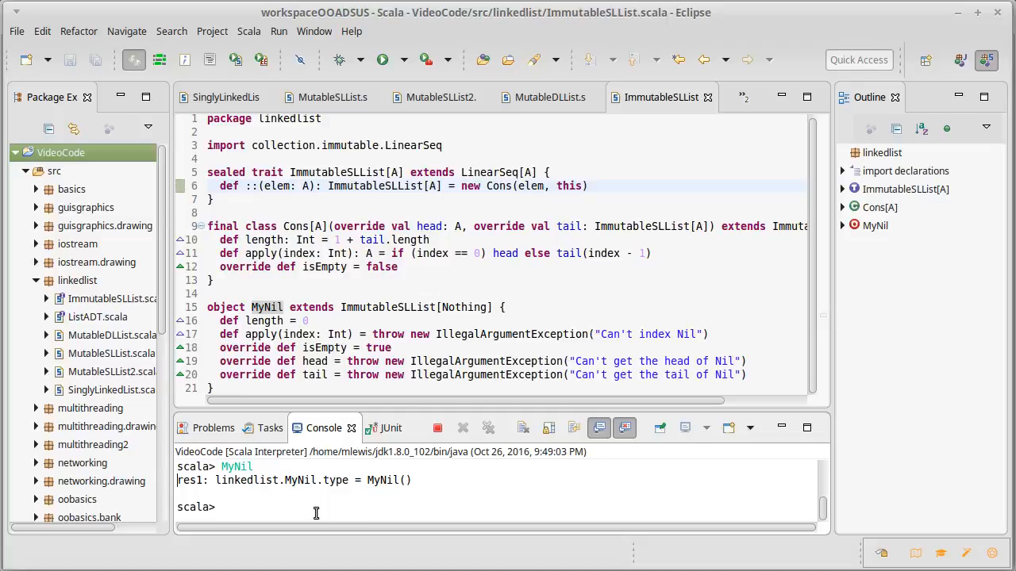
text(5 ::)
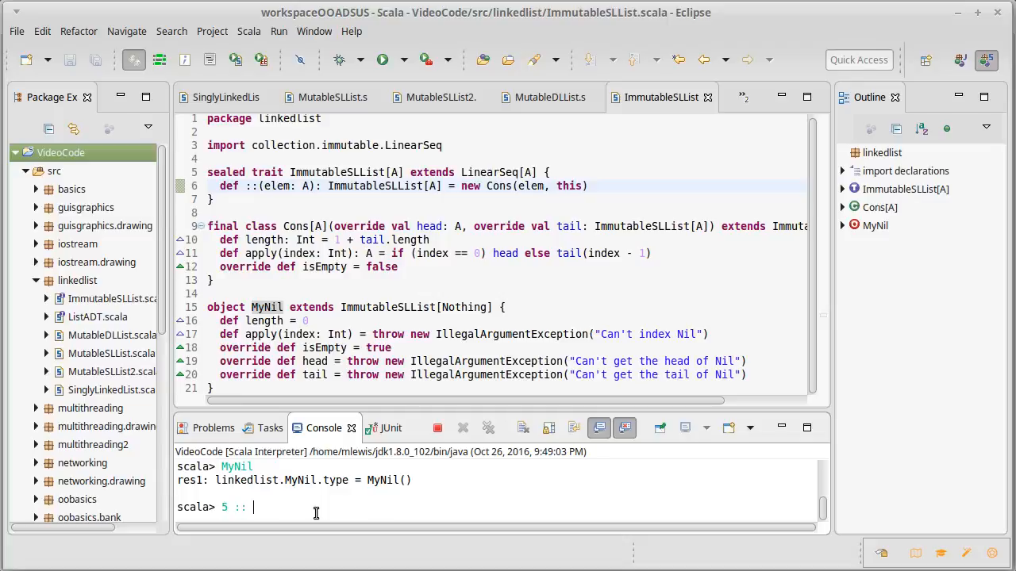
text(MyNil)
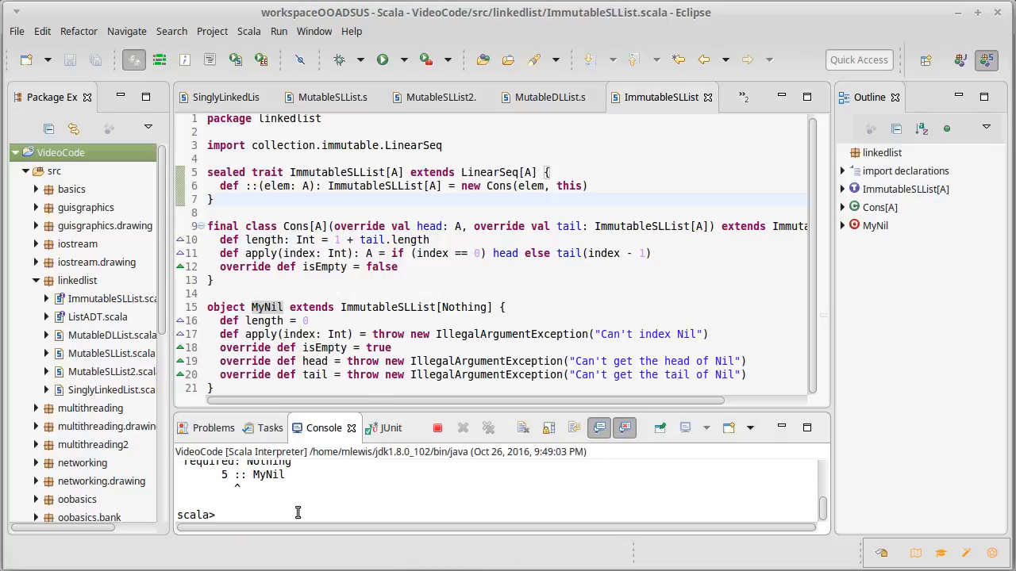
click(238, 514)
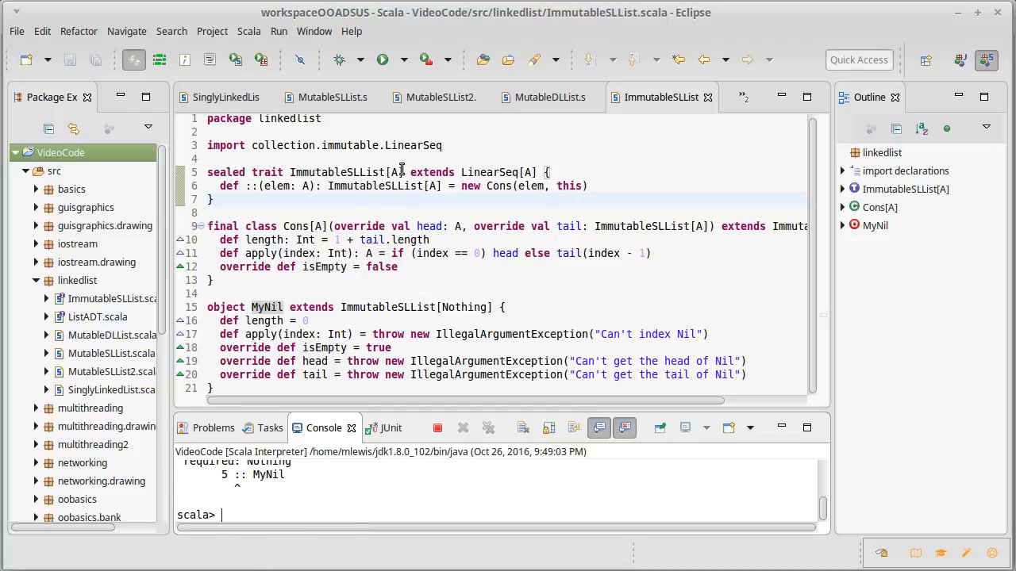
click(397, 172)
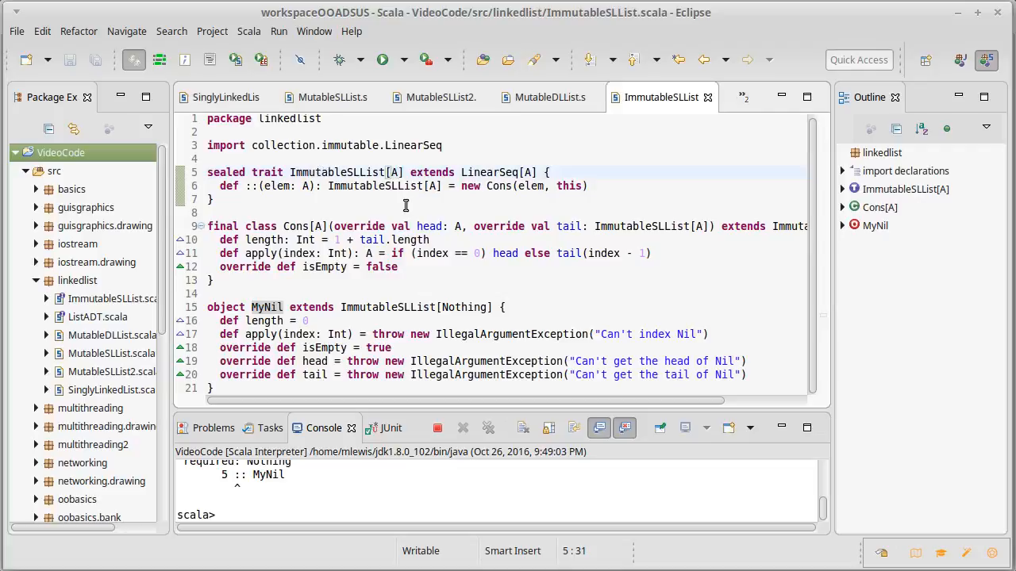
click(400, 171)
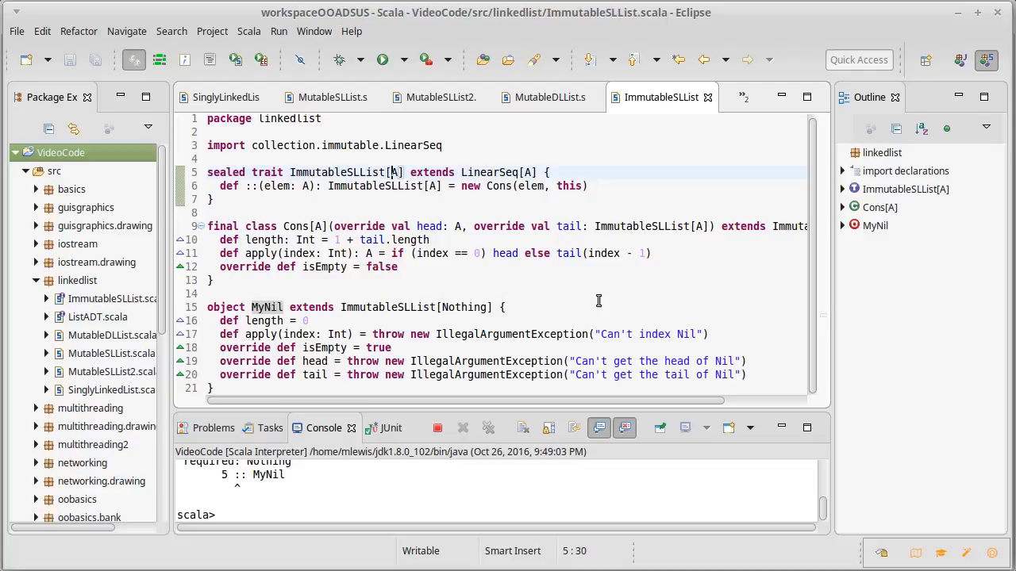
- Make the trait covariant with +A, then evaluate 5 :: Nil and Nil in the console
text(+)
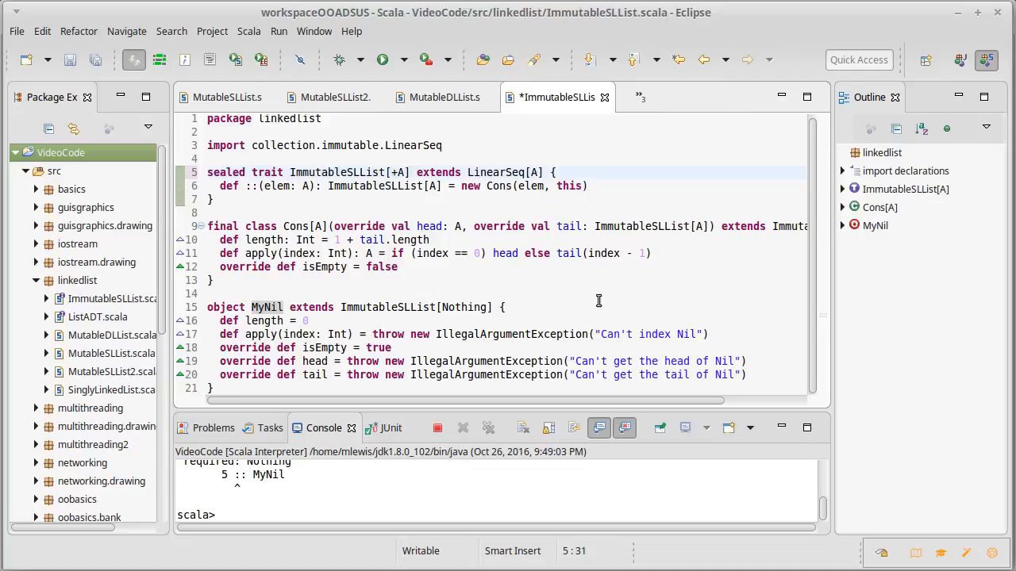
mouse_move(390, 167)
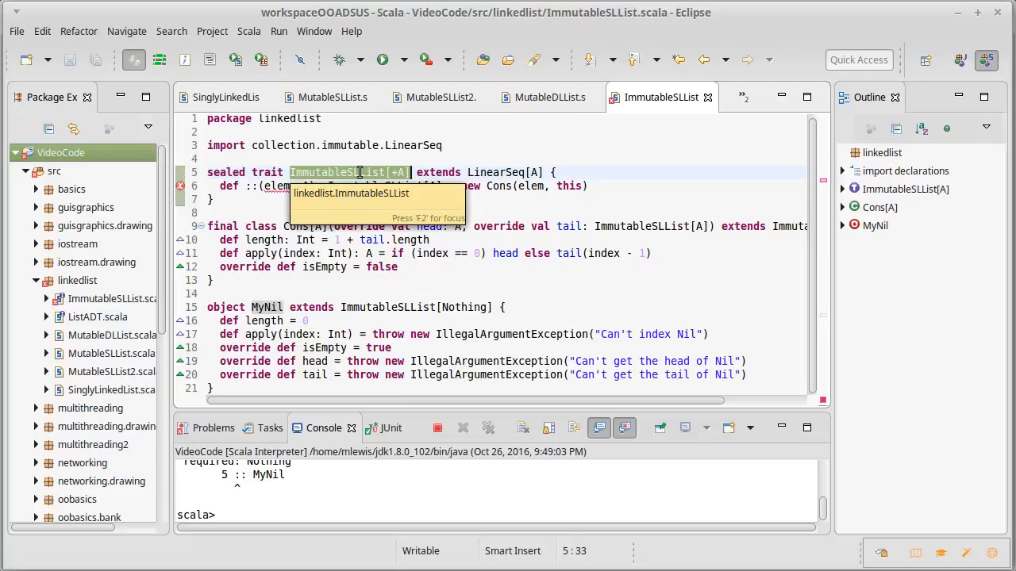
mouse_move(372, 171)
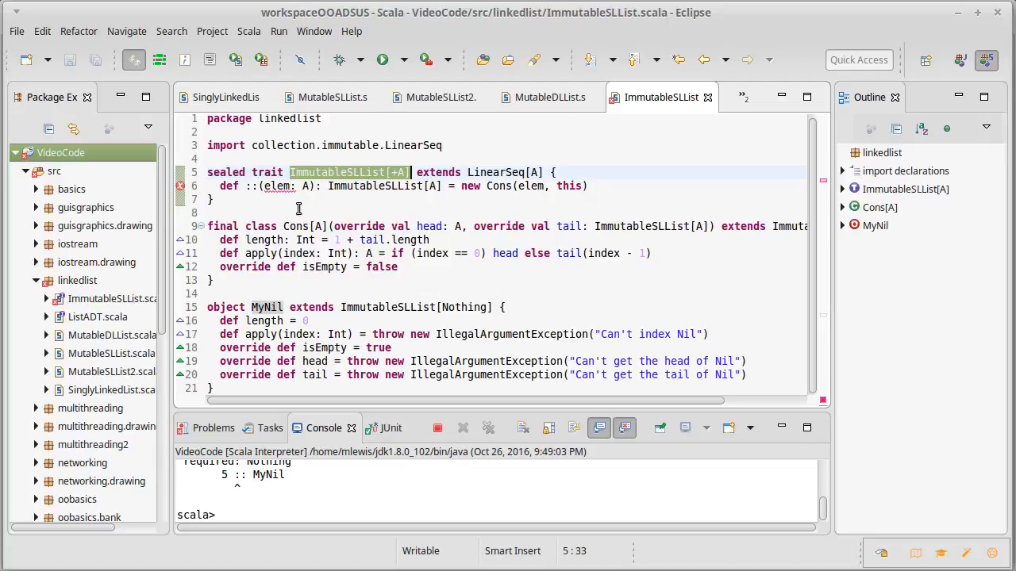
mouse_move(403, 211)
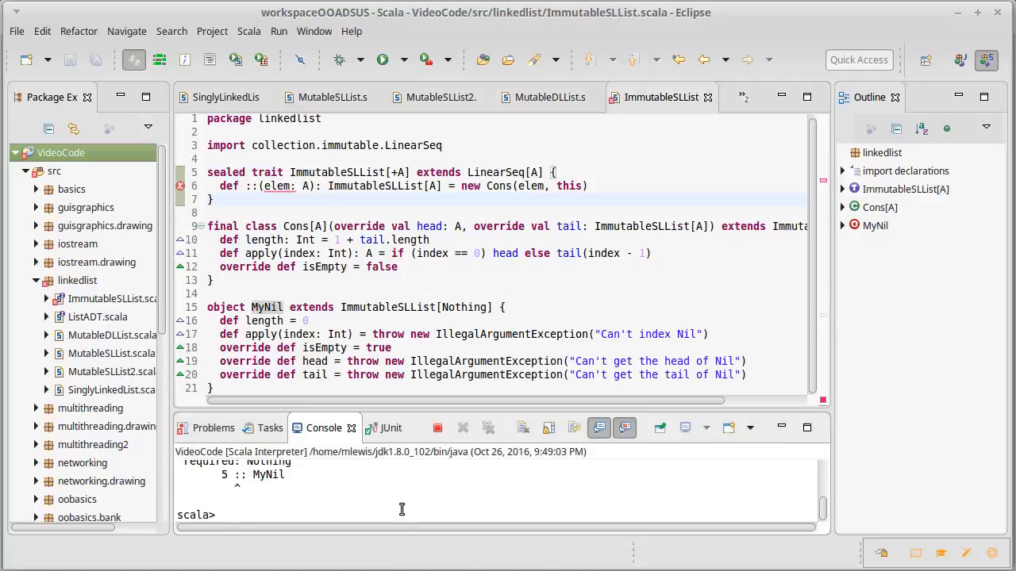
text(5 :: Nil)
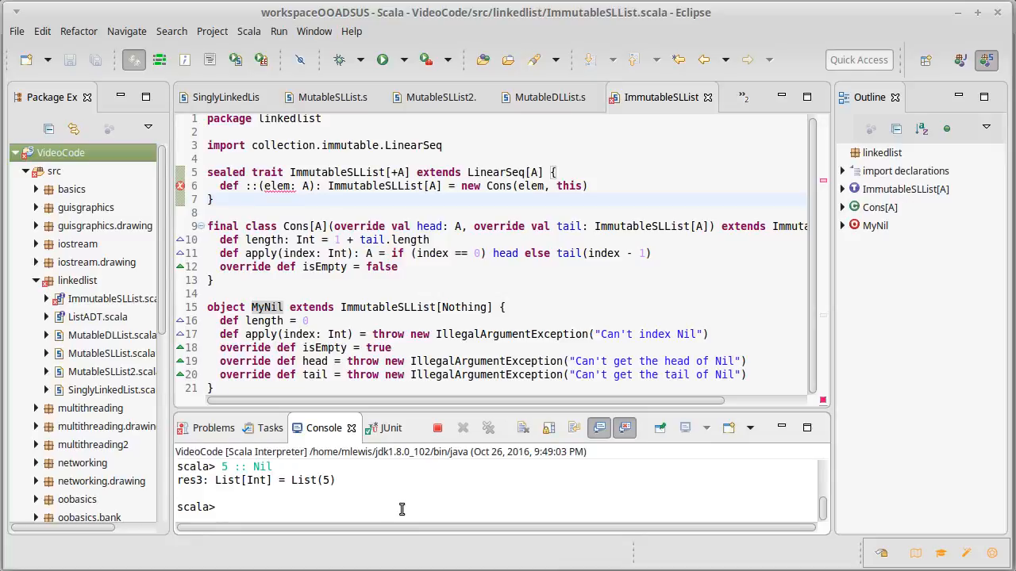
text(Nil)
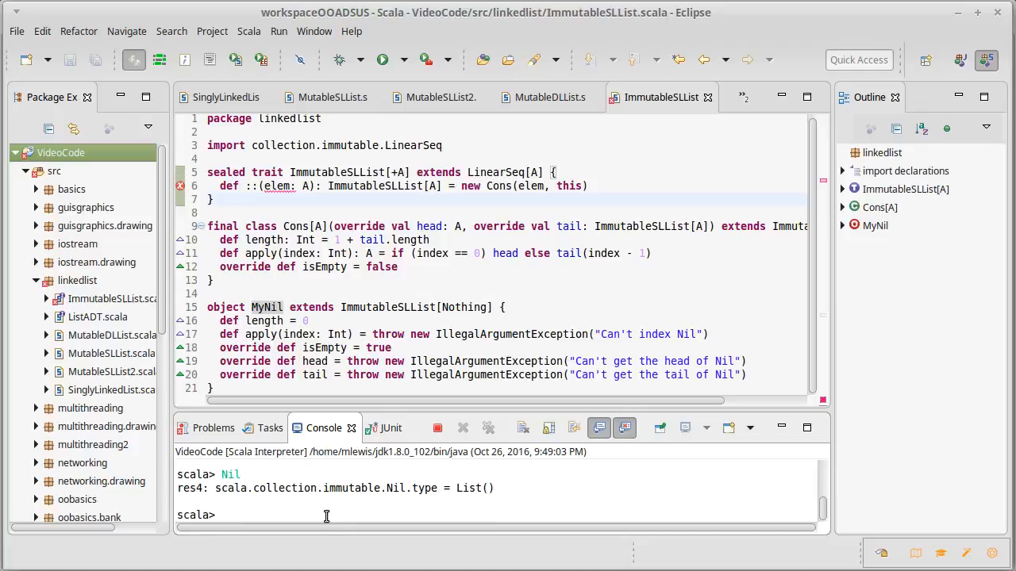
- Evaluate "hi" :: res3 in the console and highlight its inferred List[Any] type
text("hi" ::)
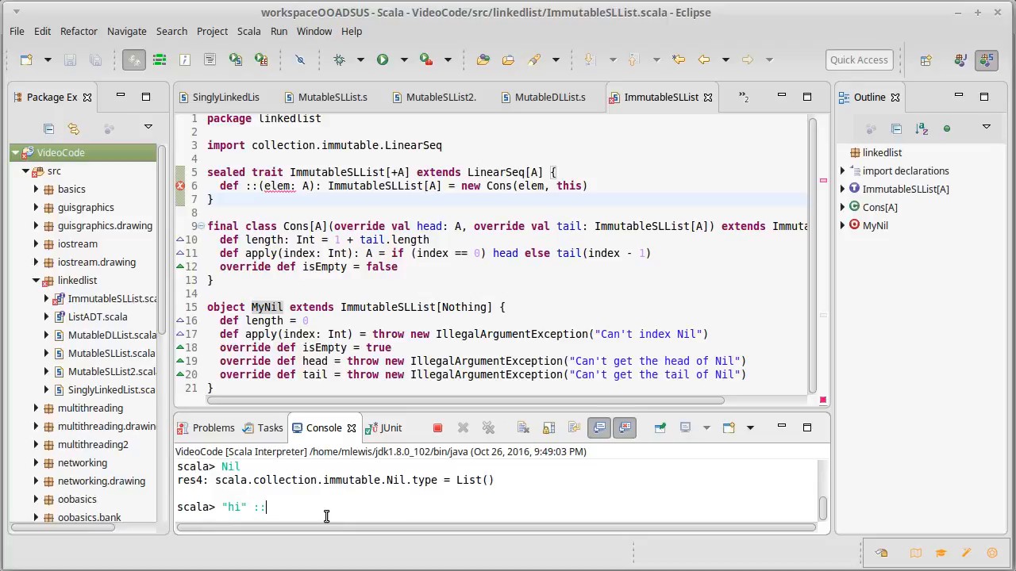
text(res3)
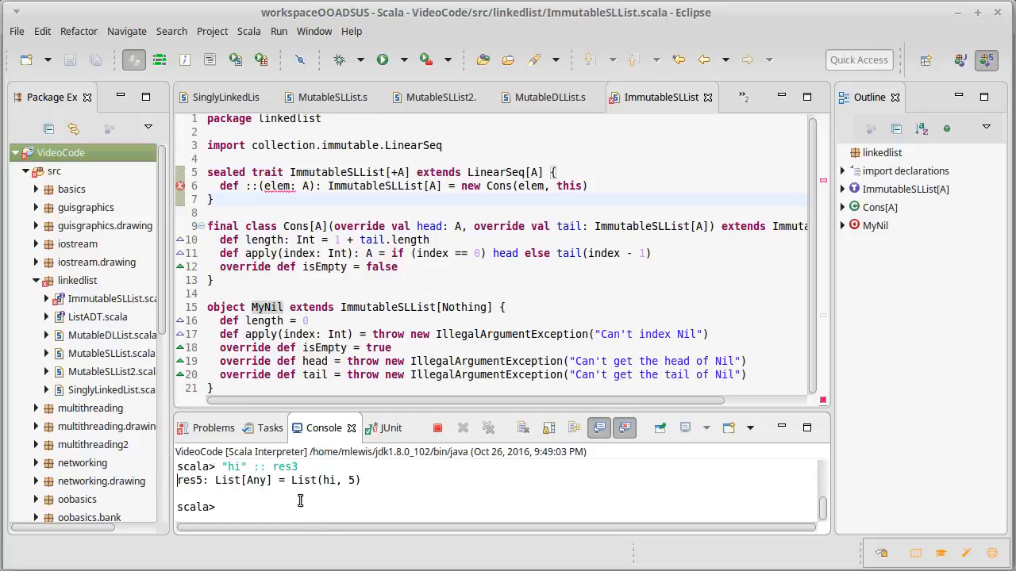
double_click(233, 467)
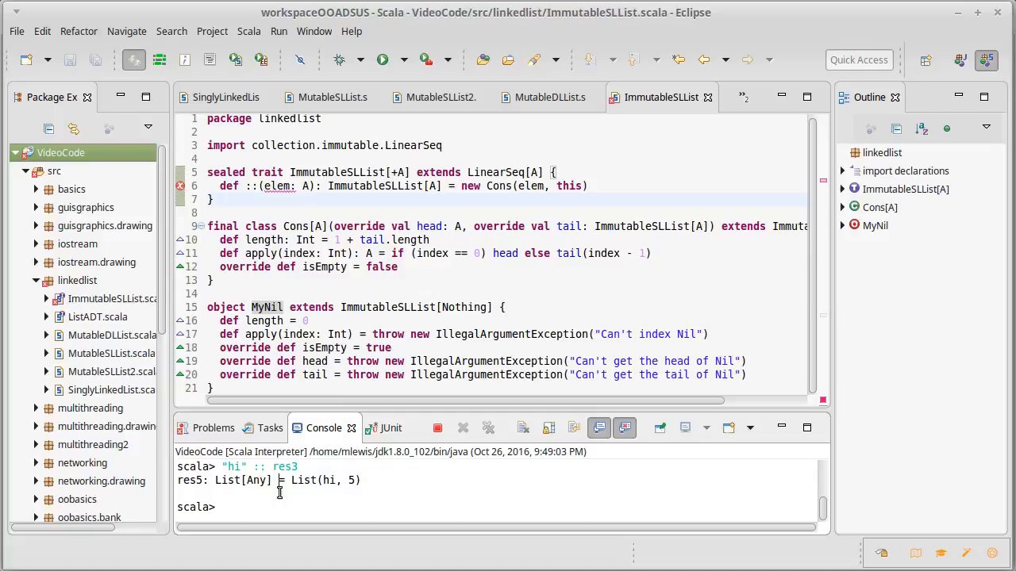
mouse_move(324, 501)
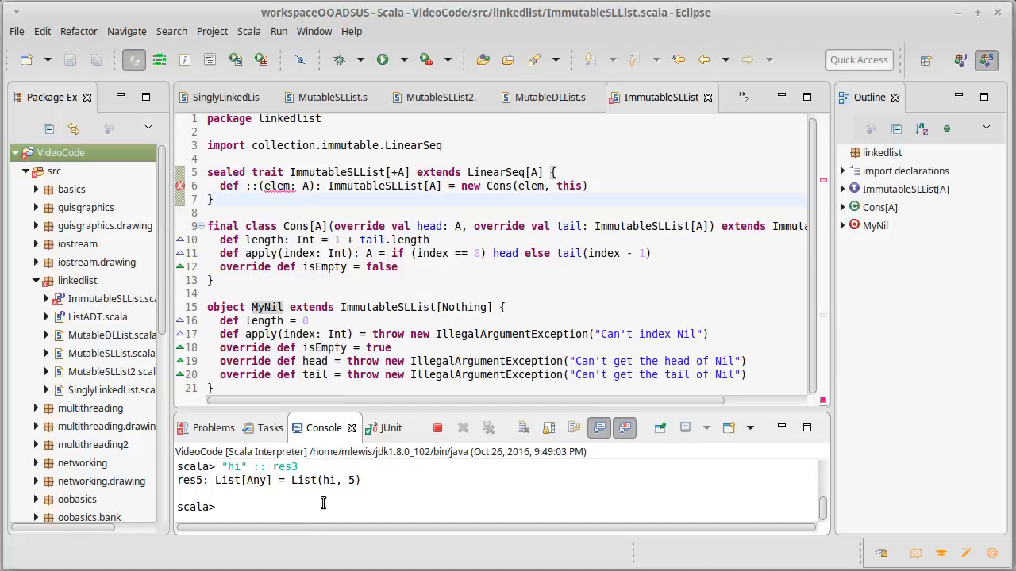
mouse_move(273, 181)
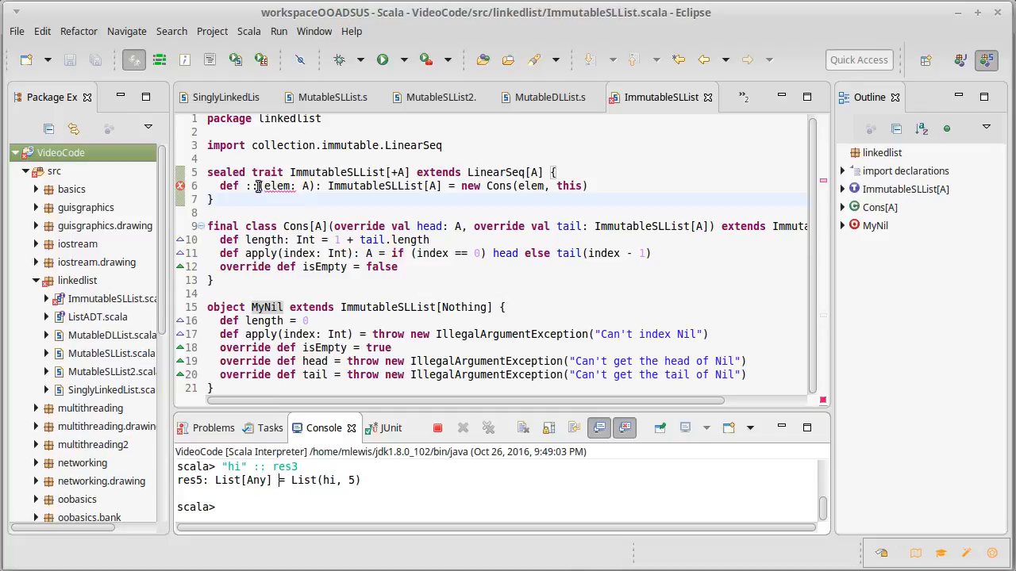
- Rewrite :: as def ::[B >: A](elem: B): ImmutableSLList[B] and save
text([B])
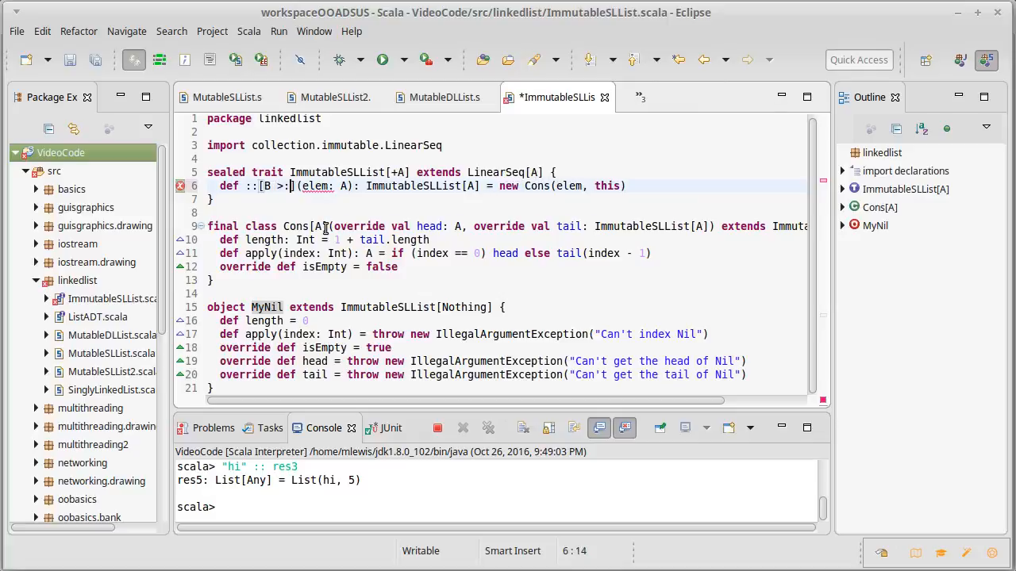
text(A)
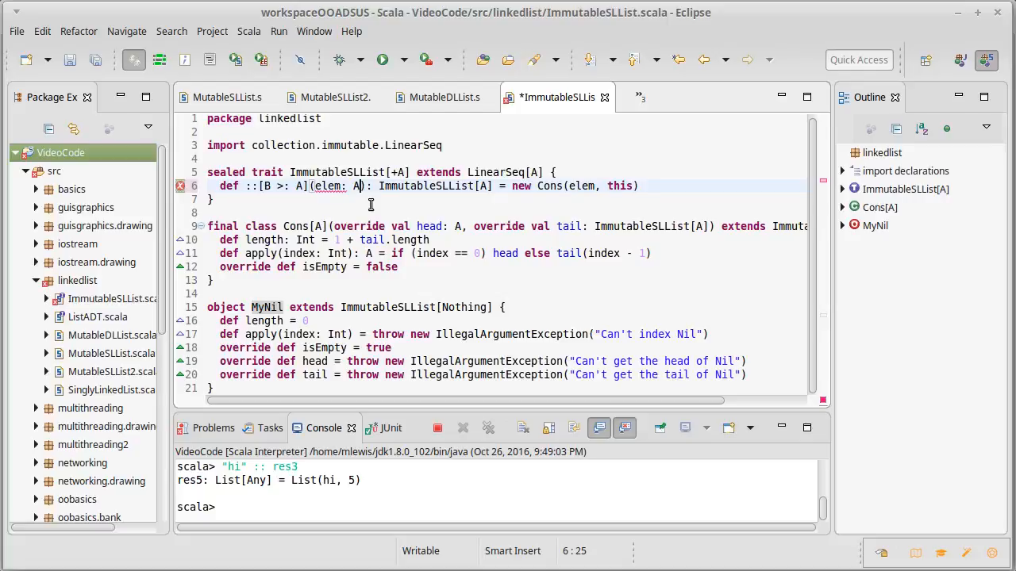
text(B)
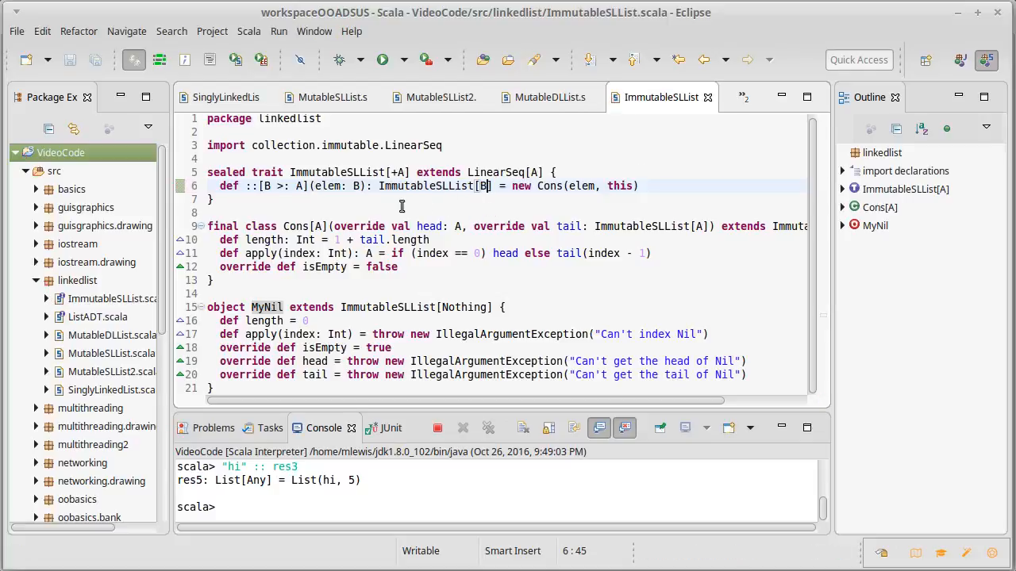
mouse_move(341, 190)
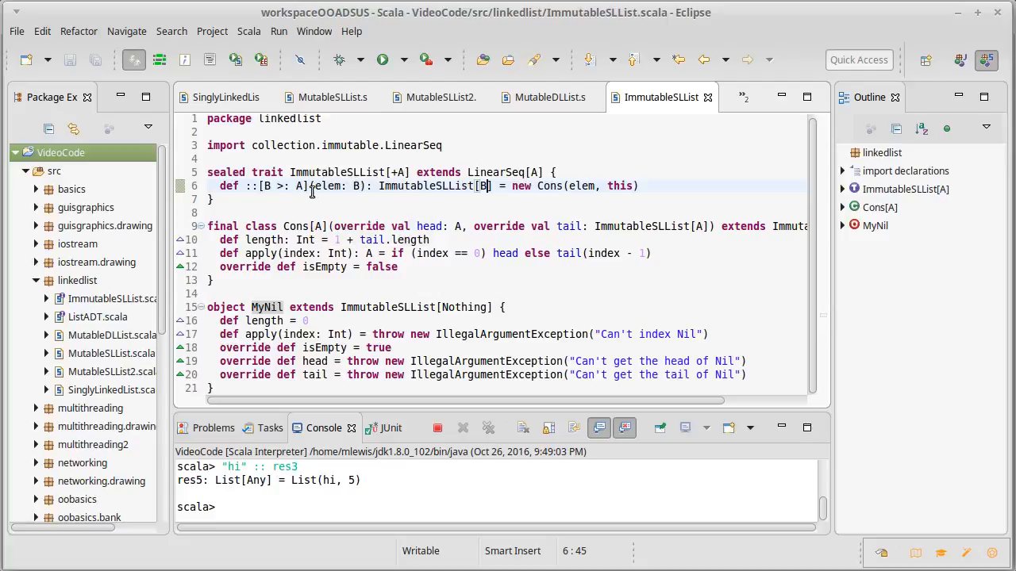
mouse_move(334, 186)
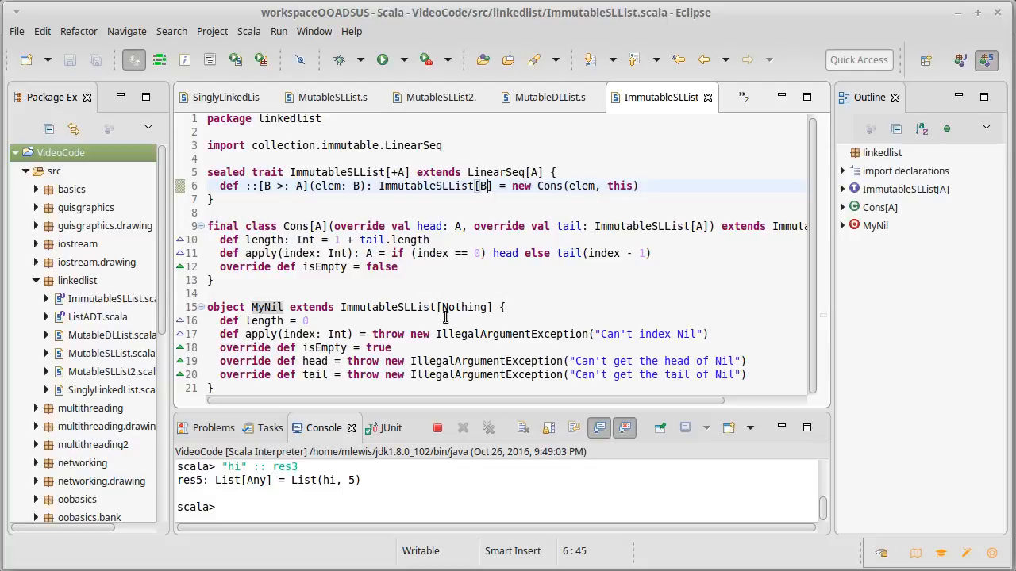
mouse_move(467, 308)
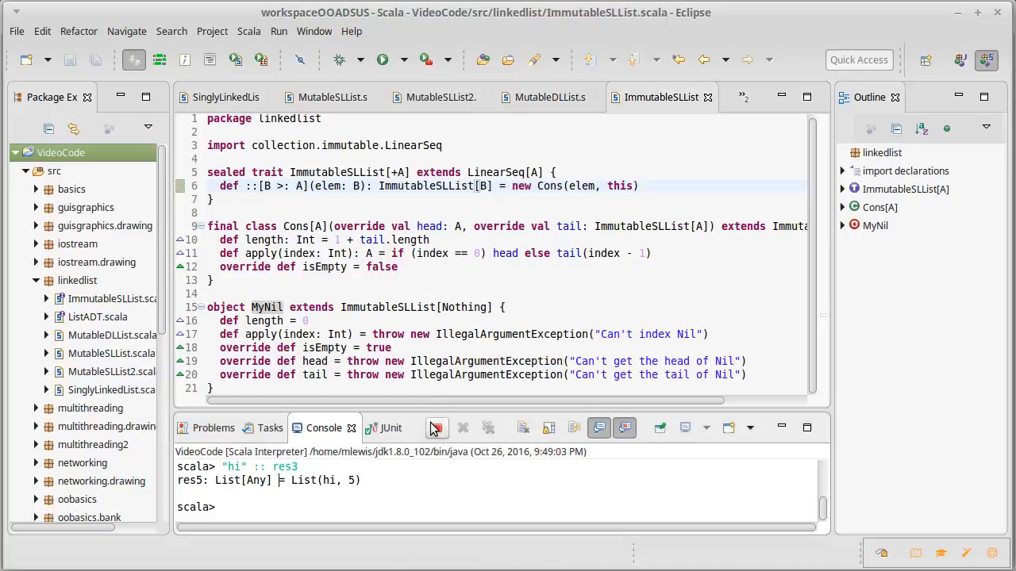
- Restart the Scala interpreter and import linkedlist._
right_click(61, 153)
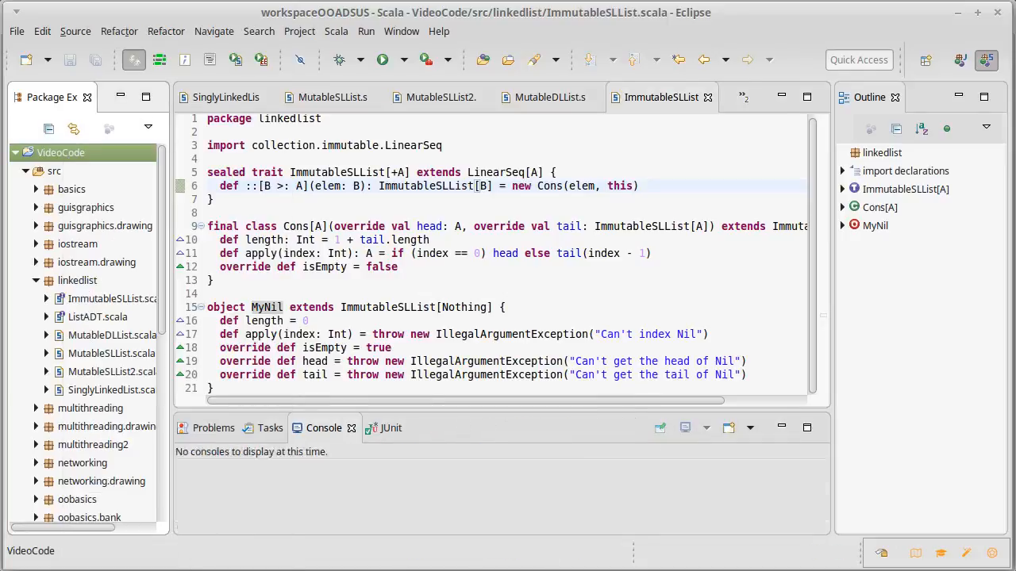
click(381, 60)
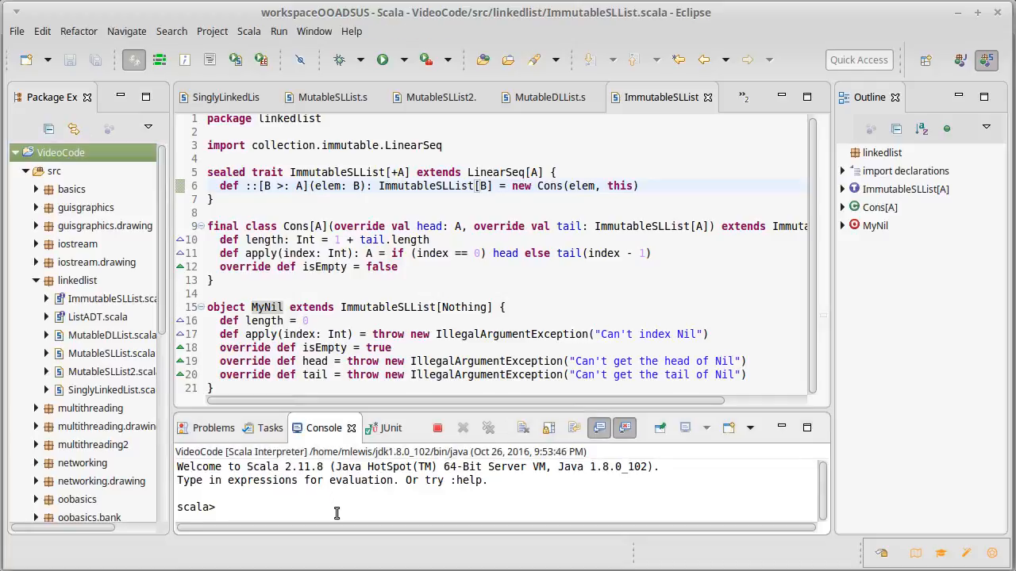
text(import)
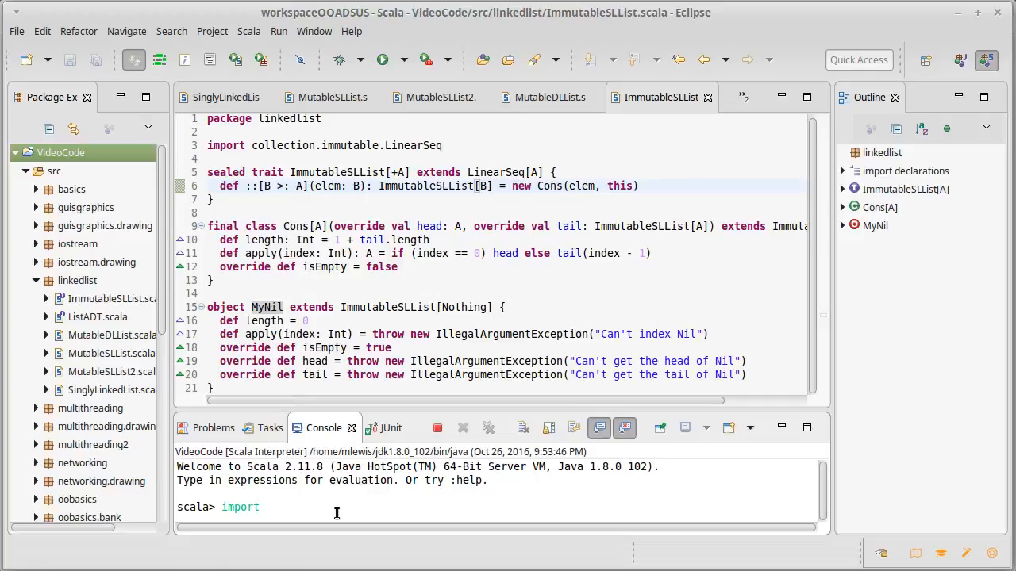
text(linkedlist.)
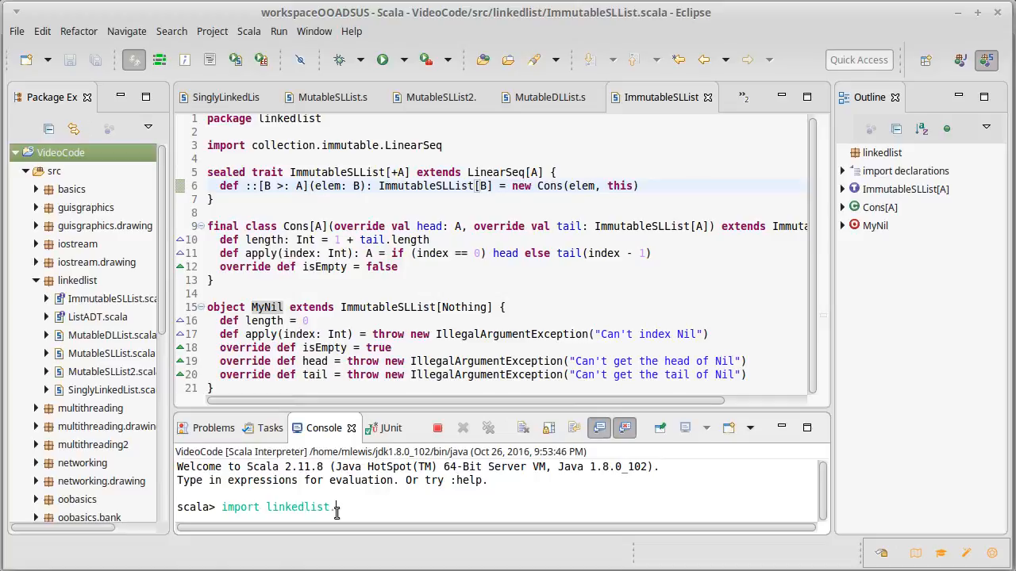
key(Return)
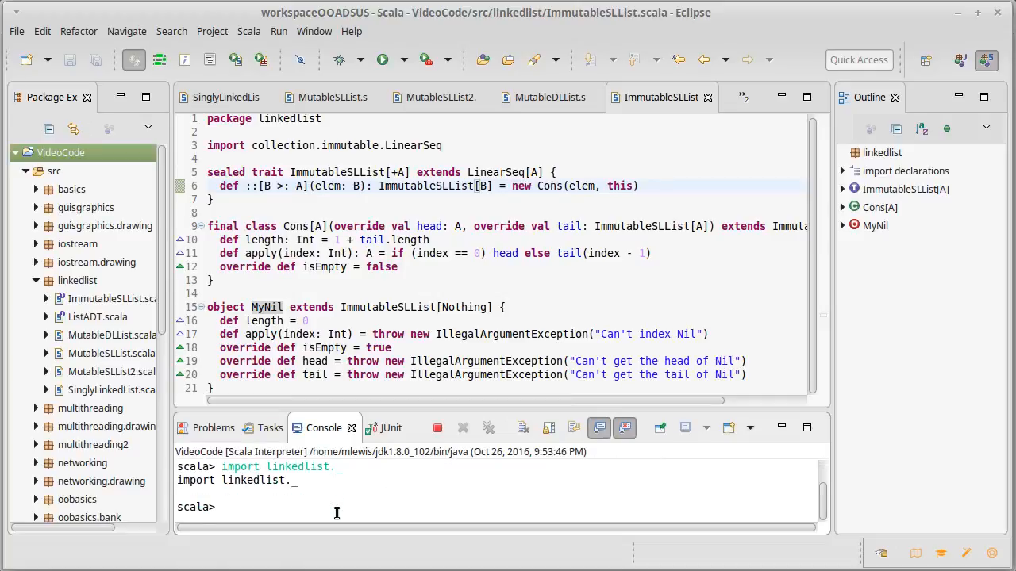
- Build 5 :: MyNil, prepend 6, then "hi" :: res1 giving an ImmutableSLList[Any] of hi, 6, 5
text(5 :: My)
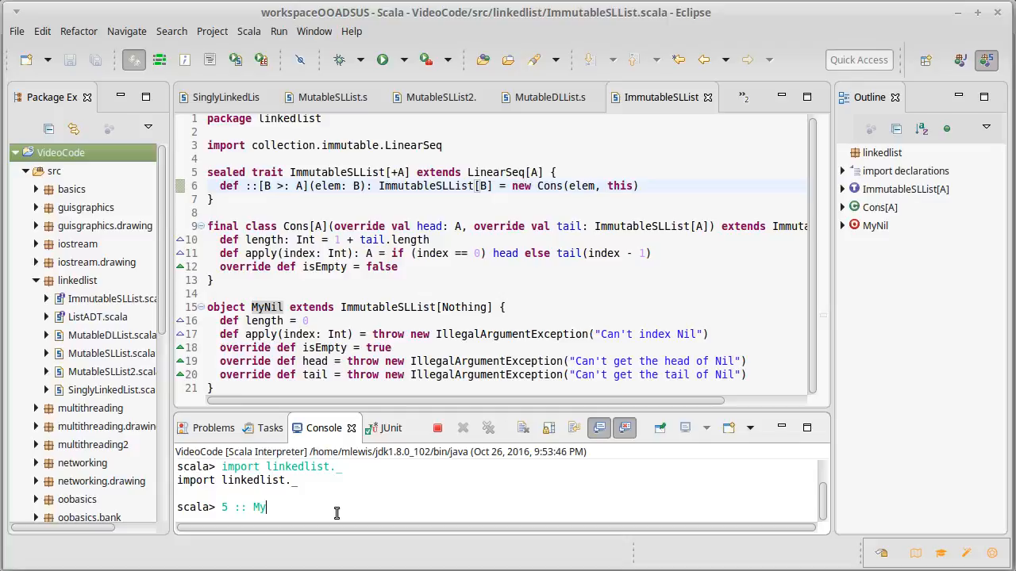
text(Nil)
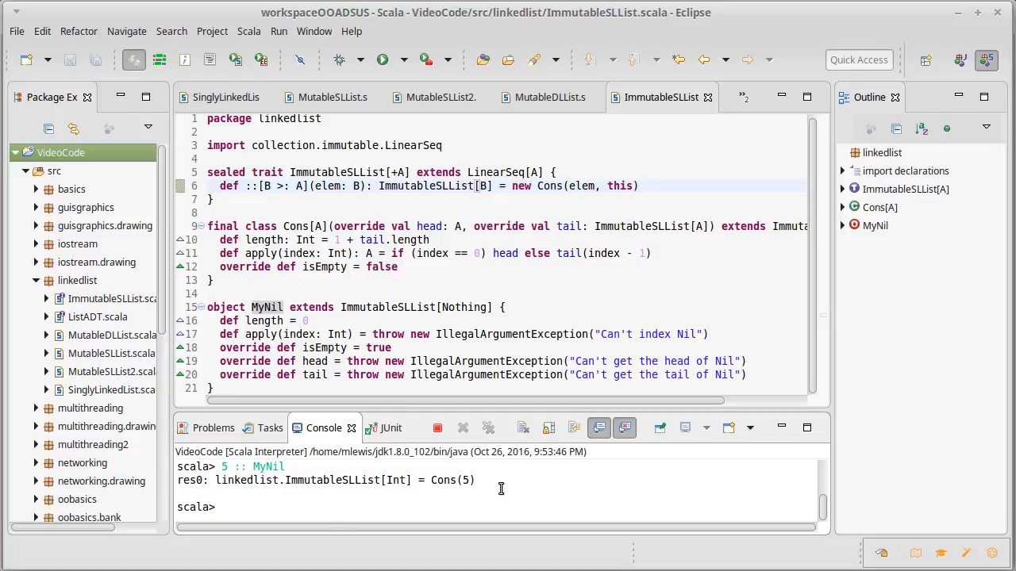
text(6 :: res0)
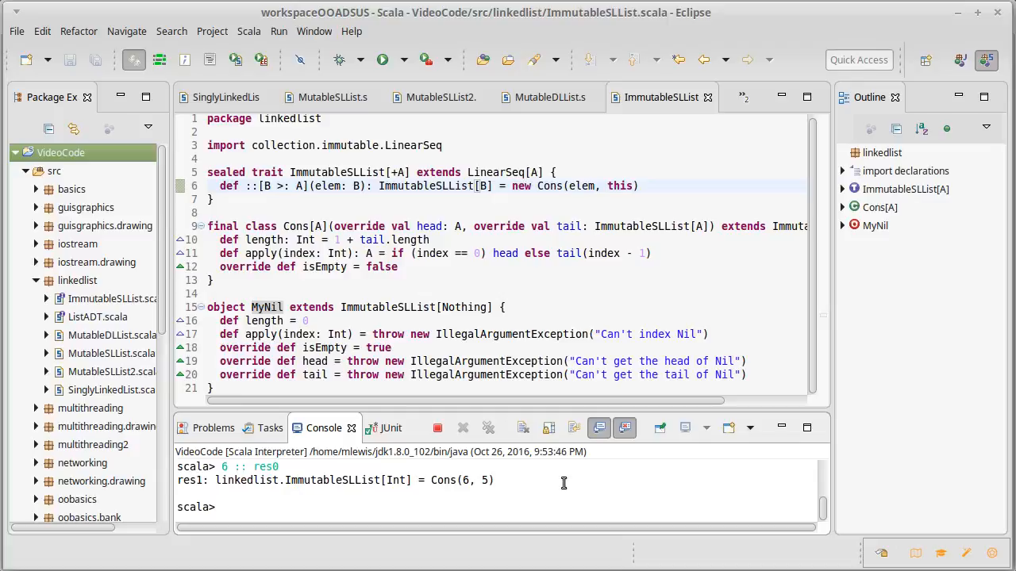
text("hi")
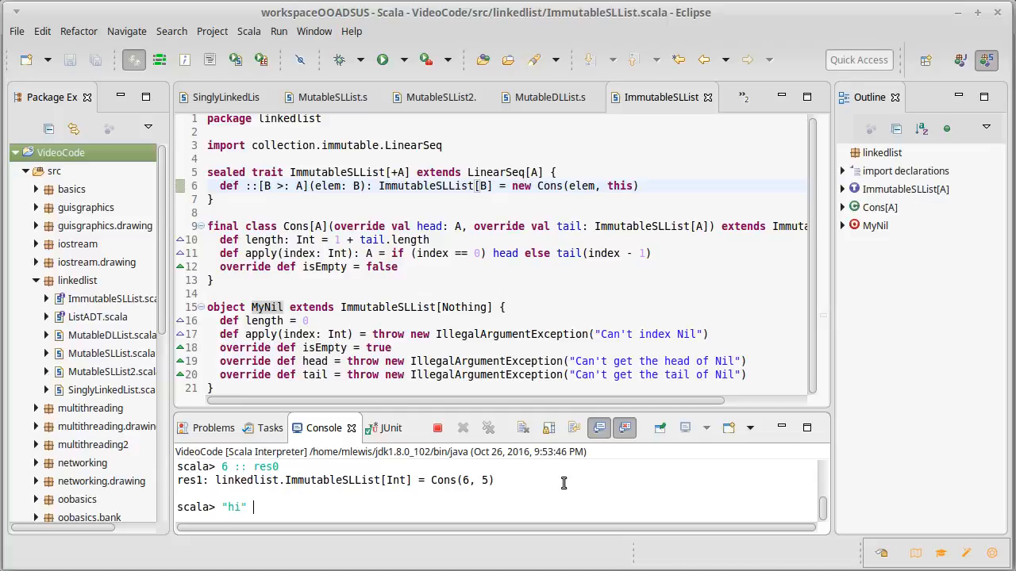
text(::)
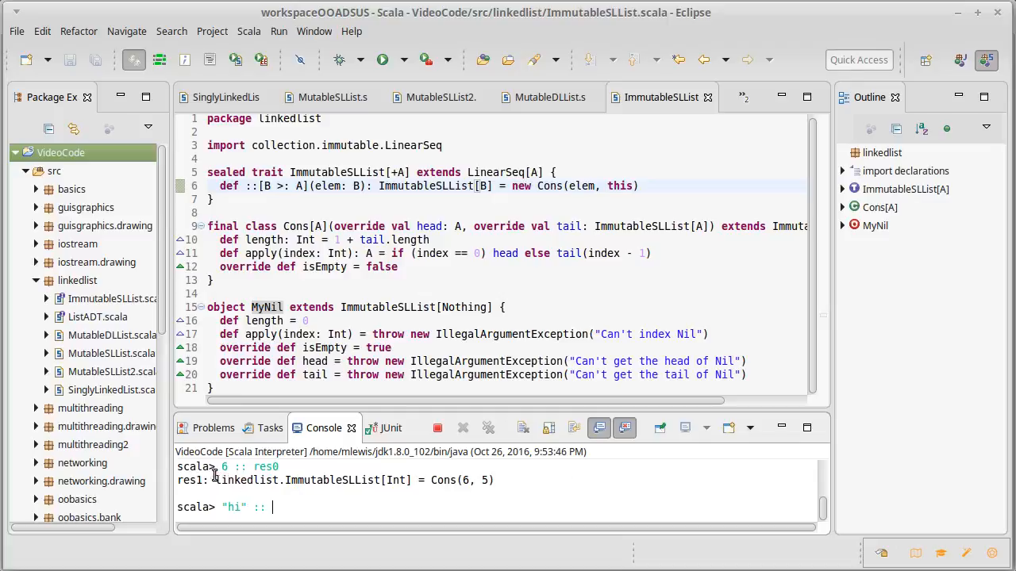
text(res1)
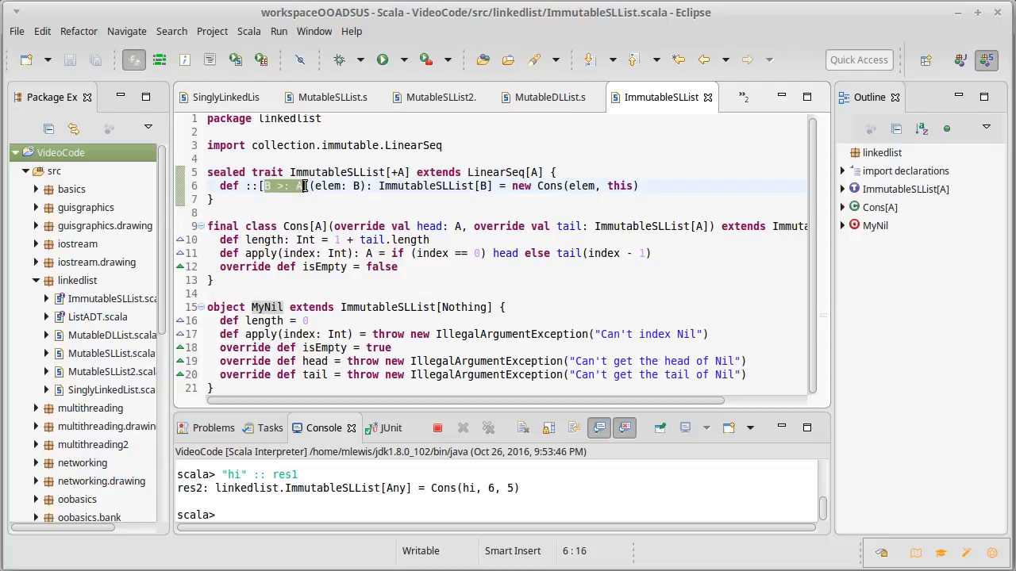
mouse_move(269, 186)
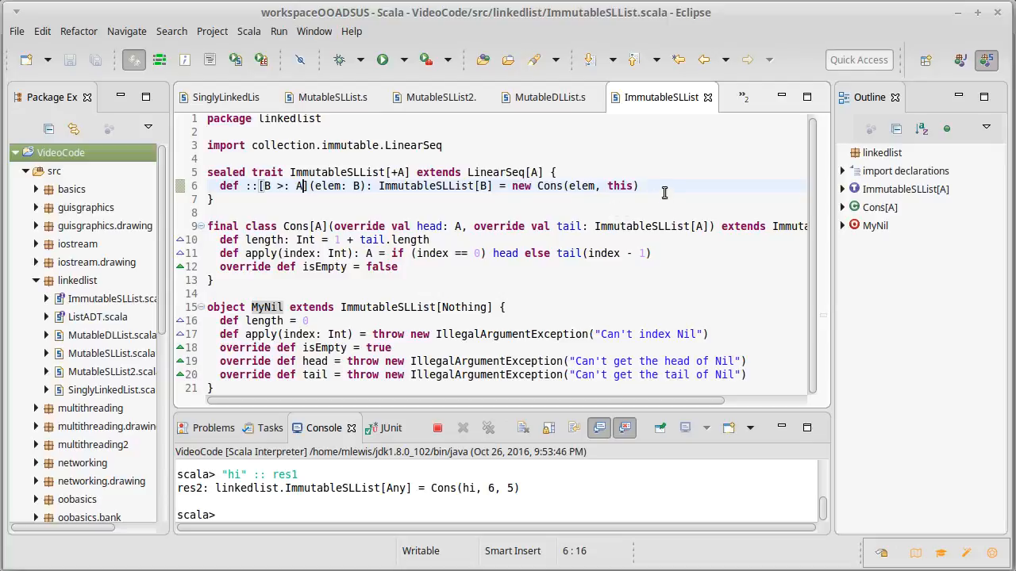
- Below ::, add override def iterator = new Iterator[A] { opening the anonymous iterator
click(638, 186)
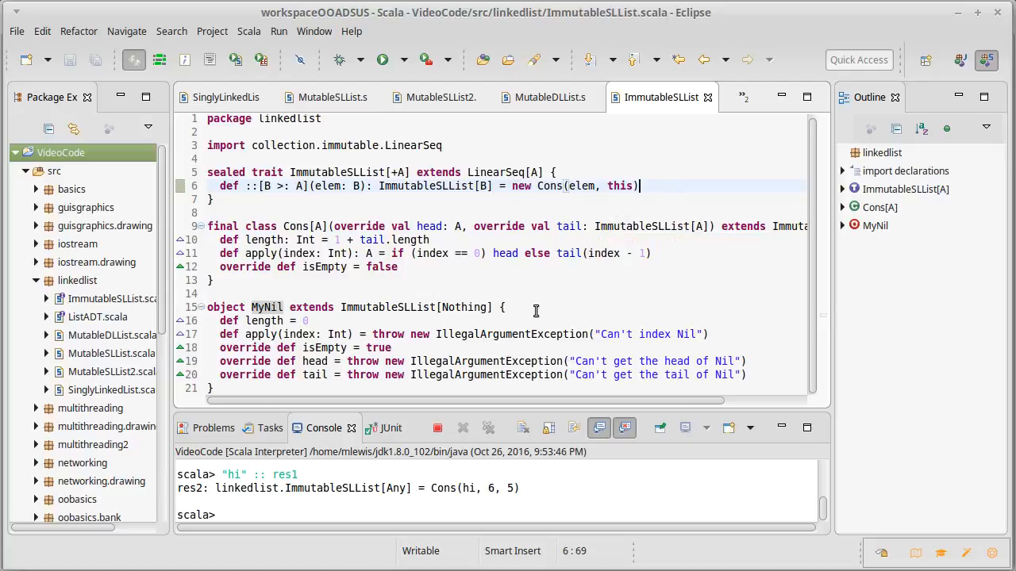
key(Return)
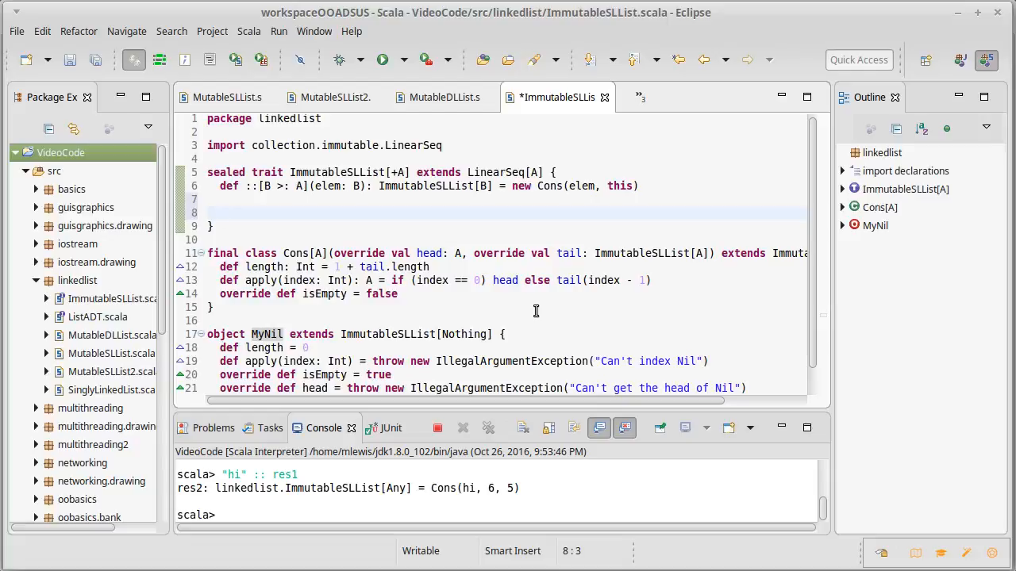
text(over)
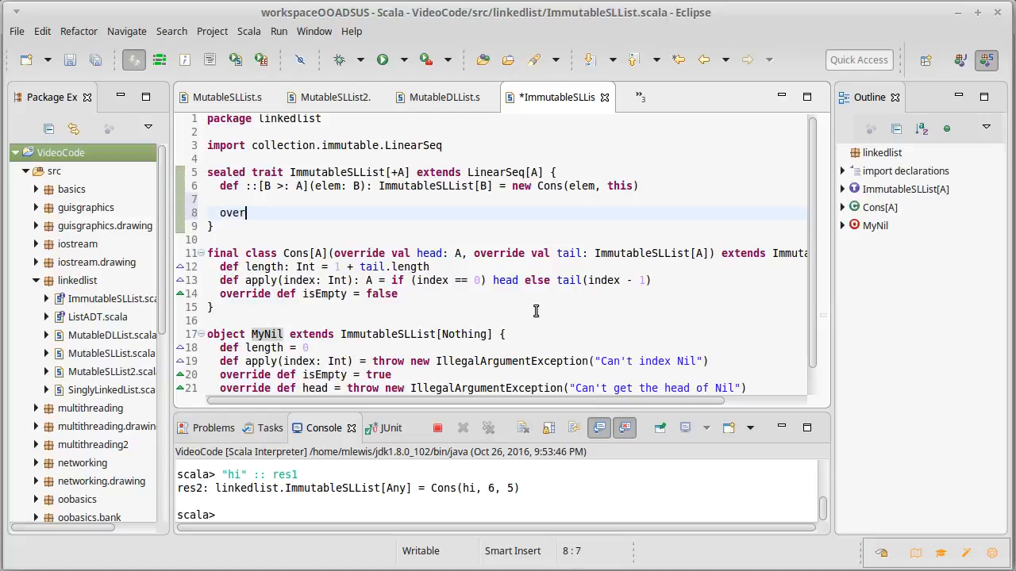
text(ride def)
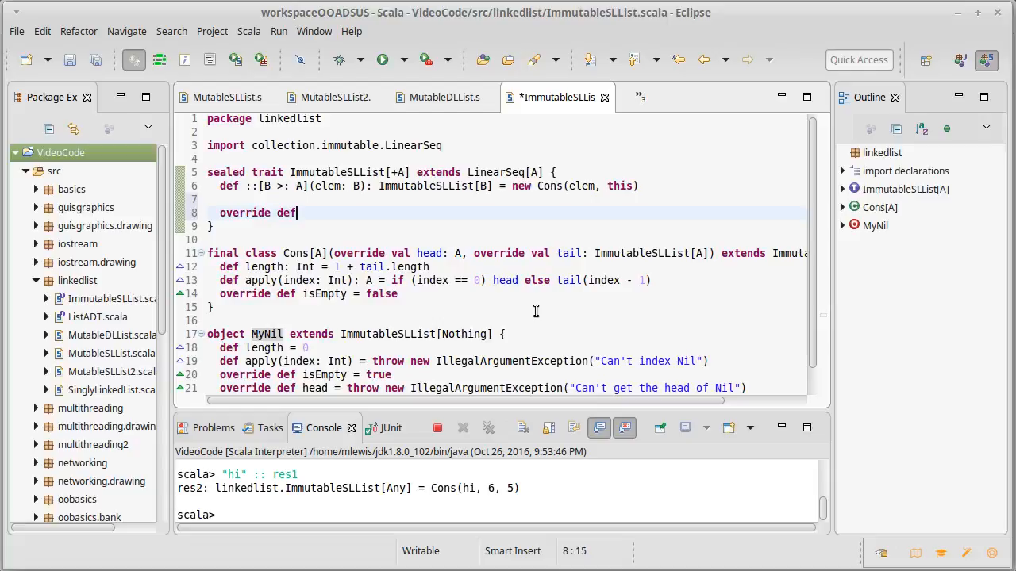
text(iterator)
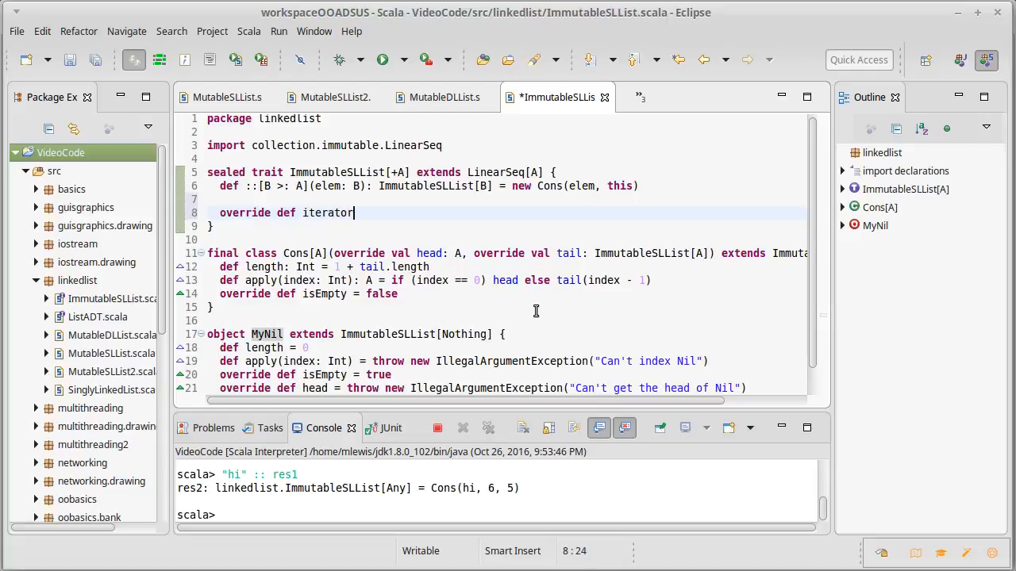
text(= Itera)
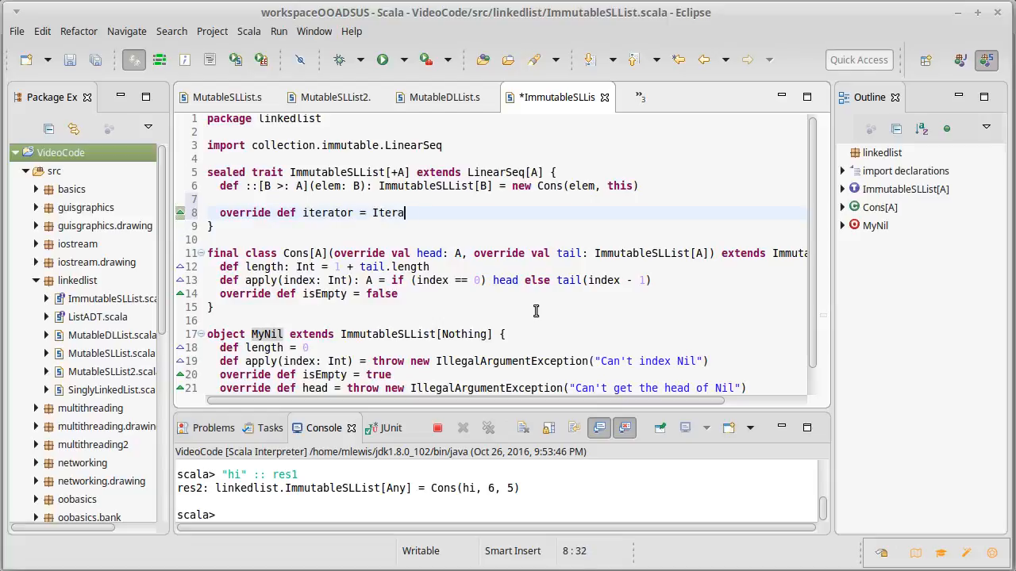
text(tor[A] {)
text(def)
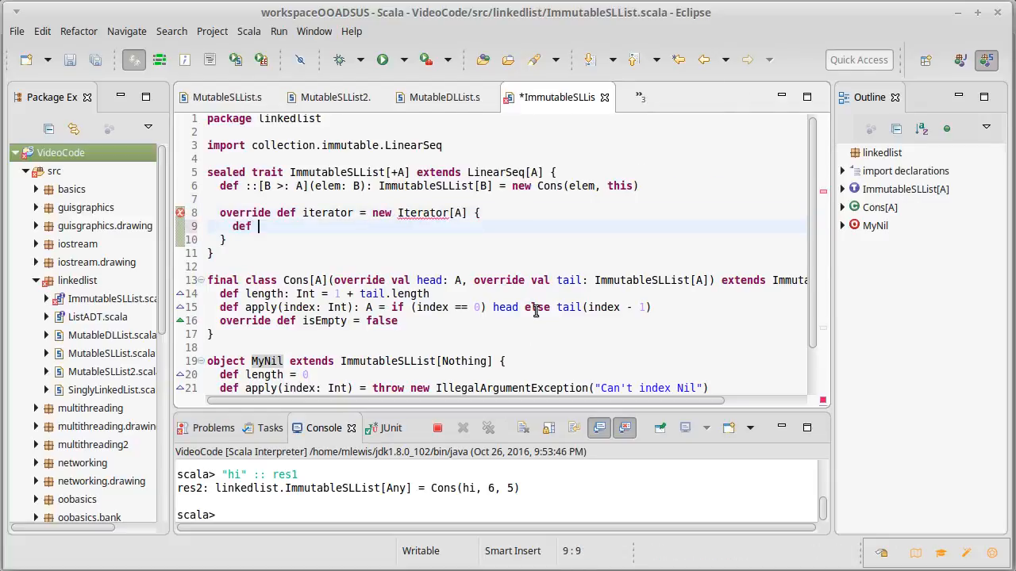
- Stub def hasNext = ??? and def next: A = ??? inside the iterator and save
text(hasNext)
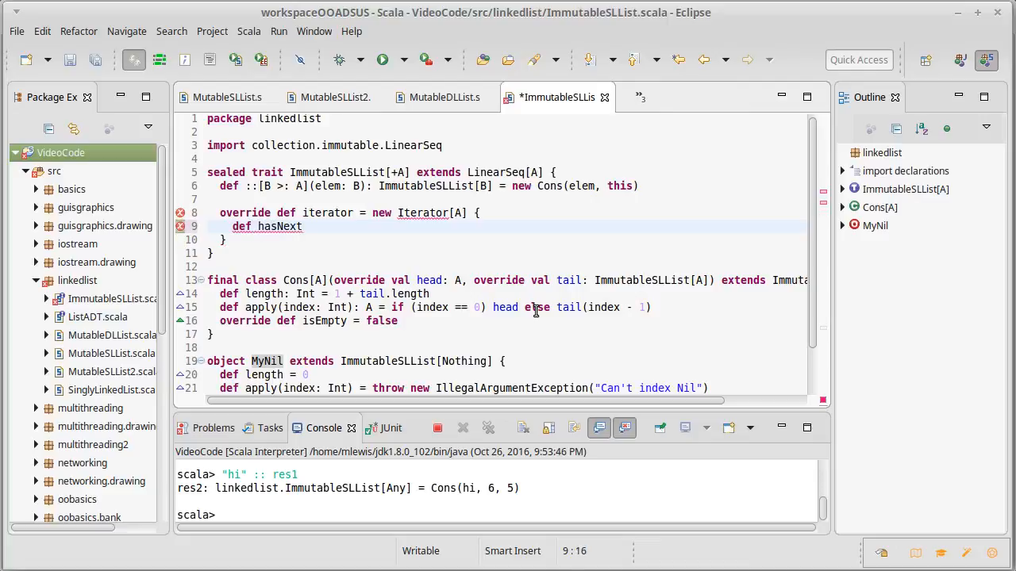
text(= ???)
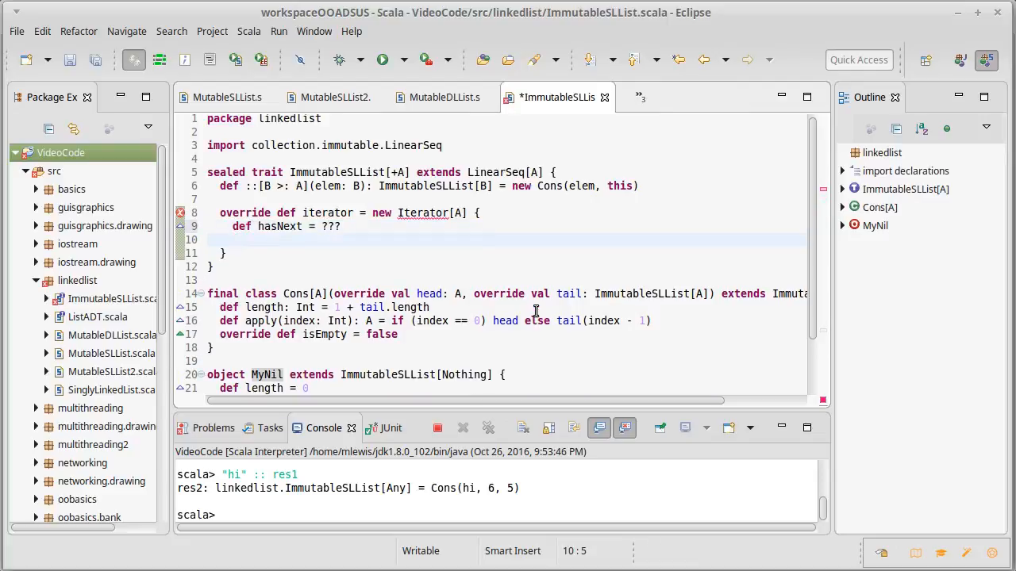
text(def next)
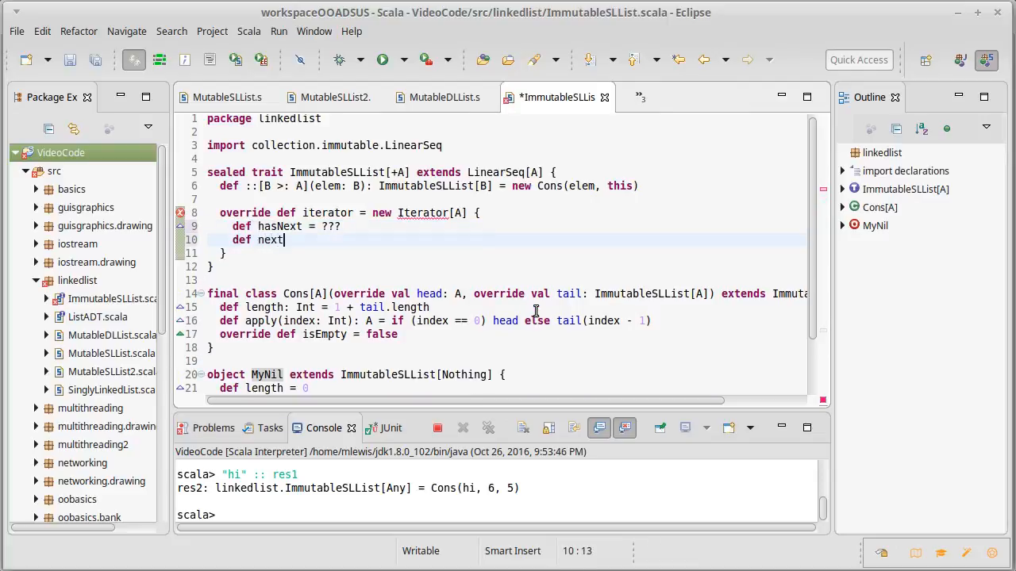
text(:)
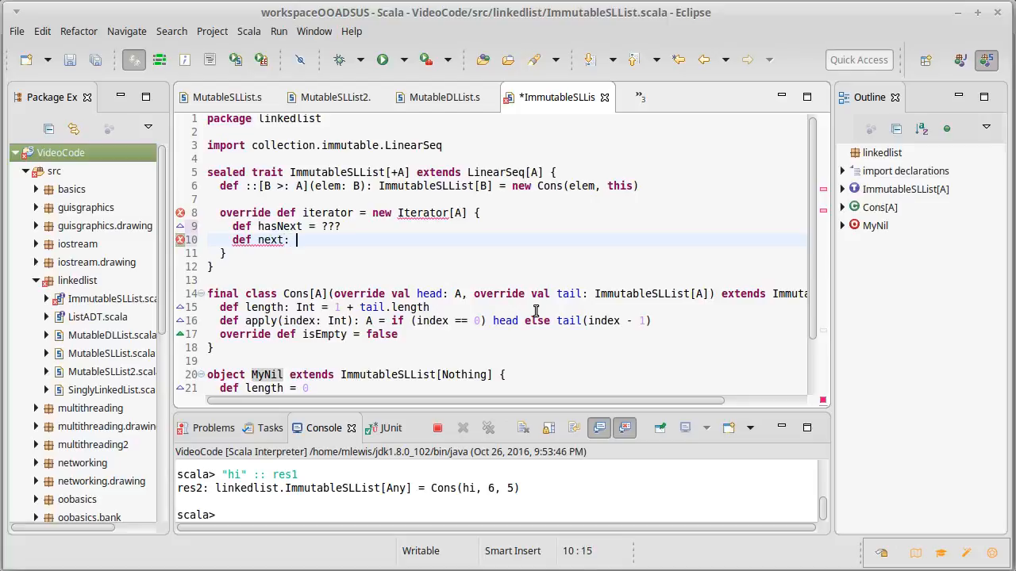
text(A = ???)
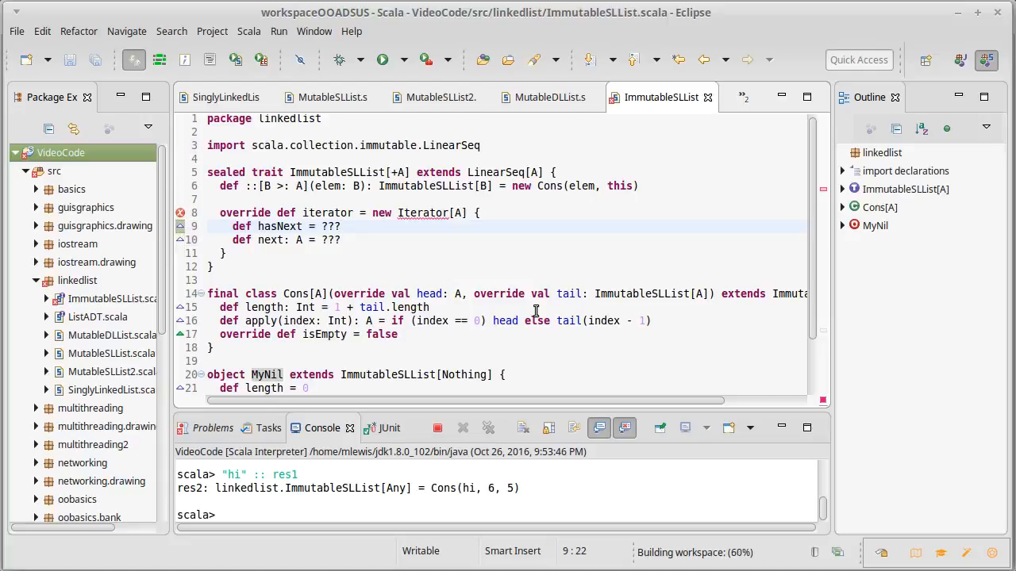
click(341, 213)
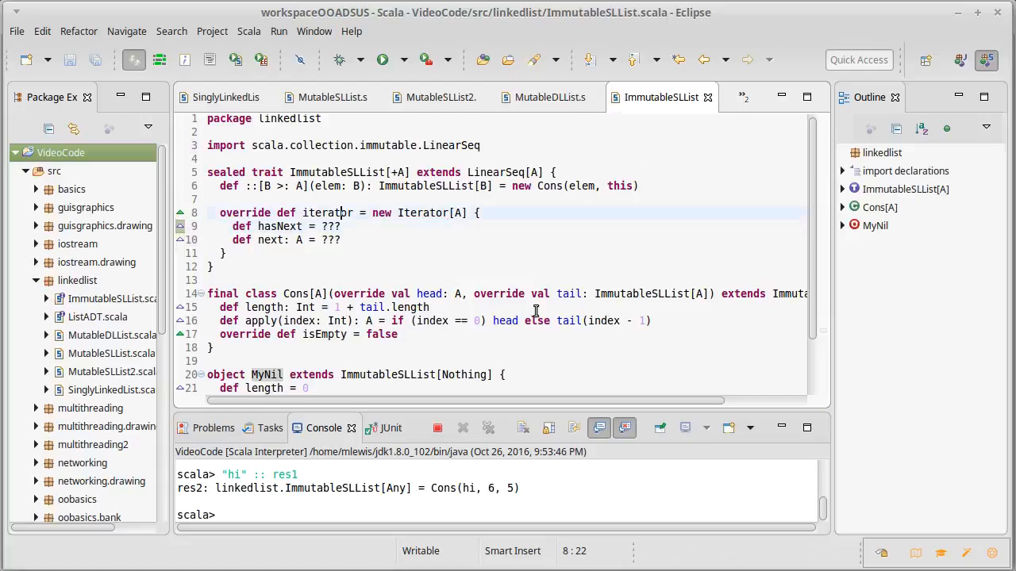
mouse_move(596, 162)
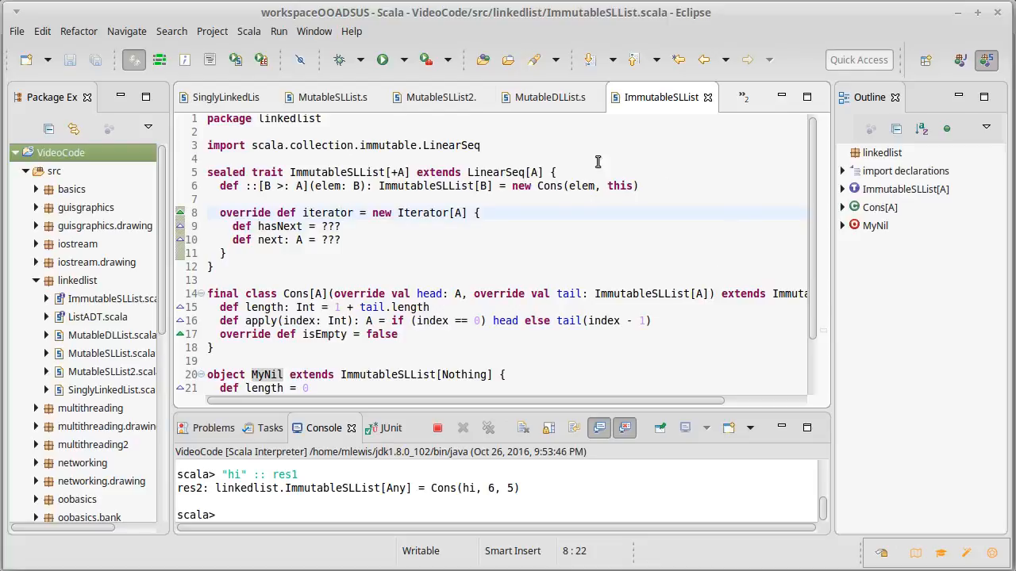
mouse_move(422, 213)
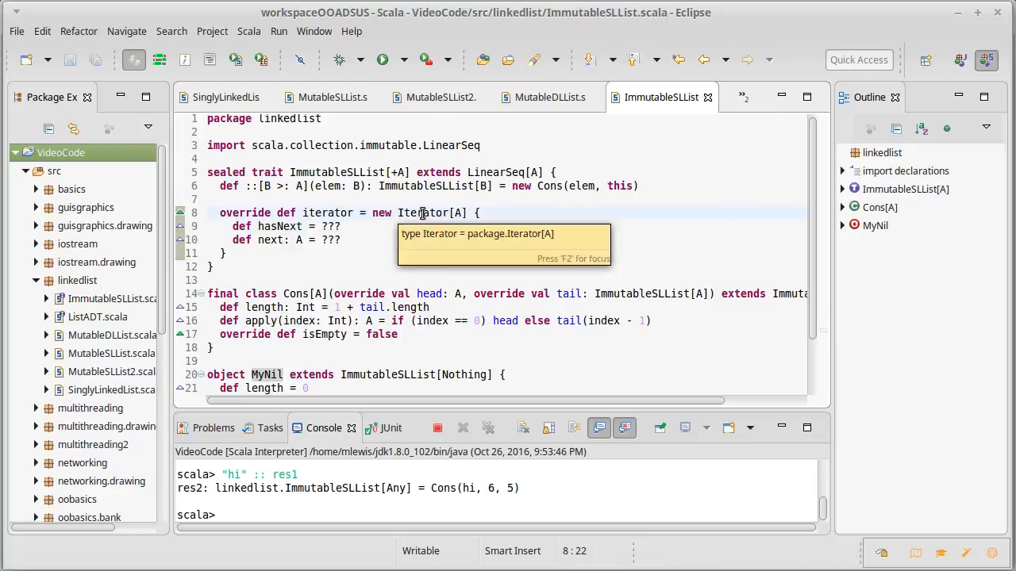
mouse_move(552, 245)
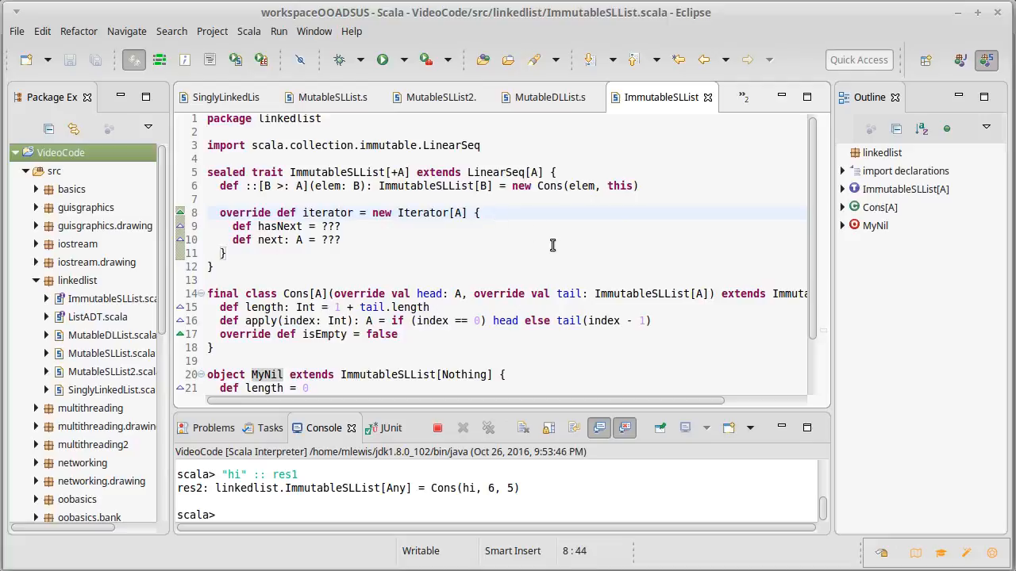
- Inside the iterator declare var rover = ImmutableSLList.this and save
text(var)
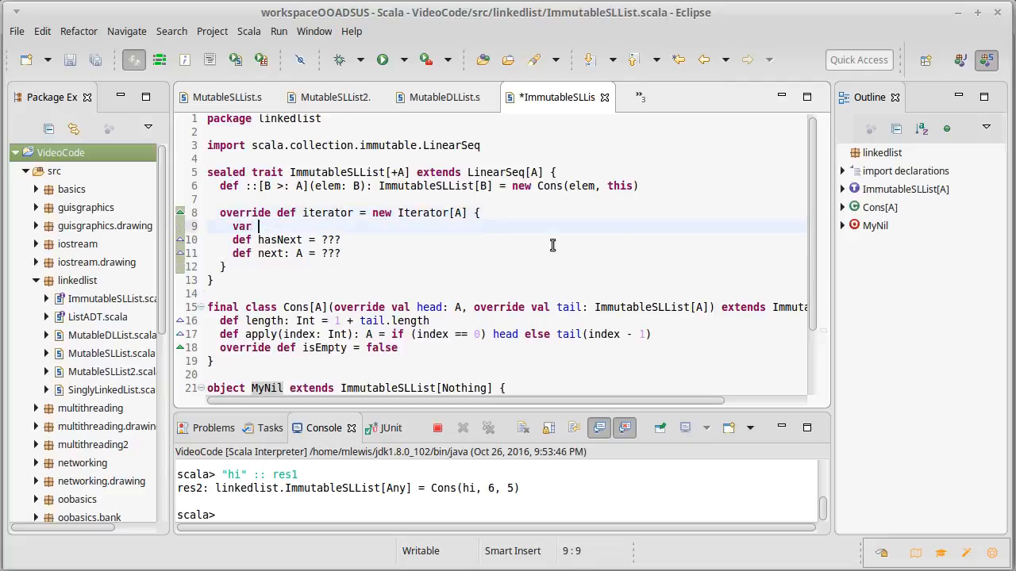
text(rover =)
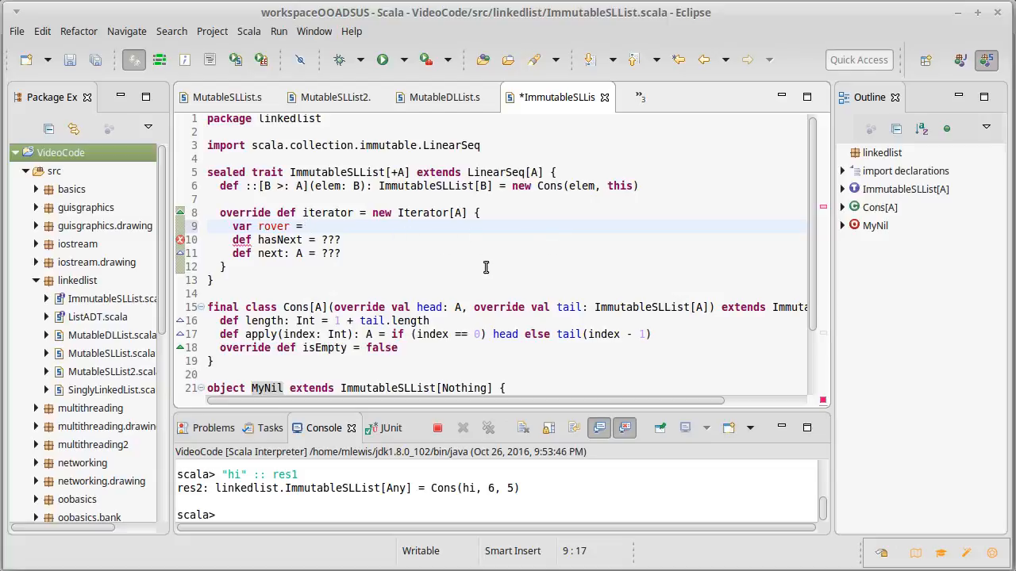
text(this)
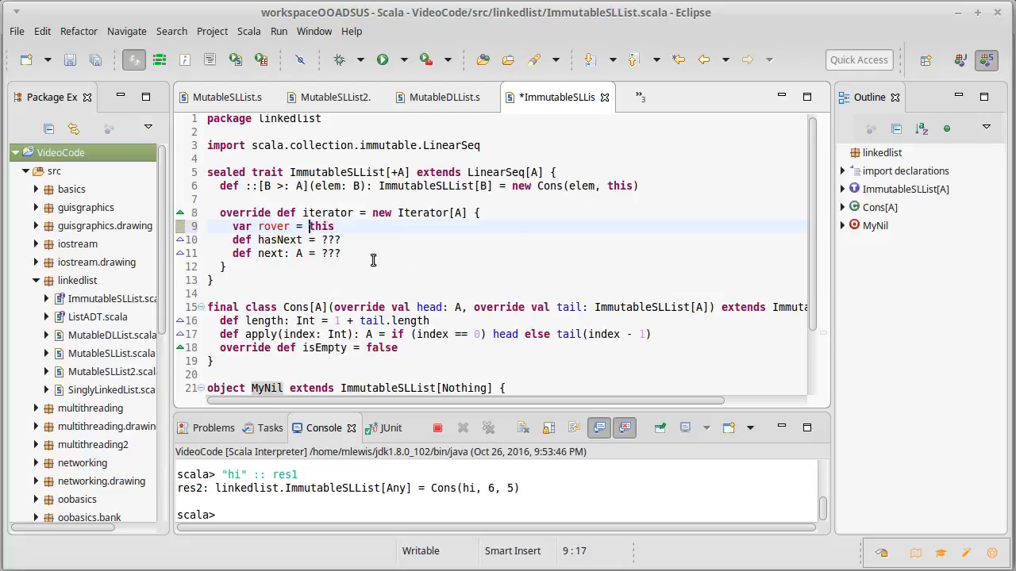
mouse_move(503, 286)
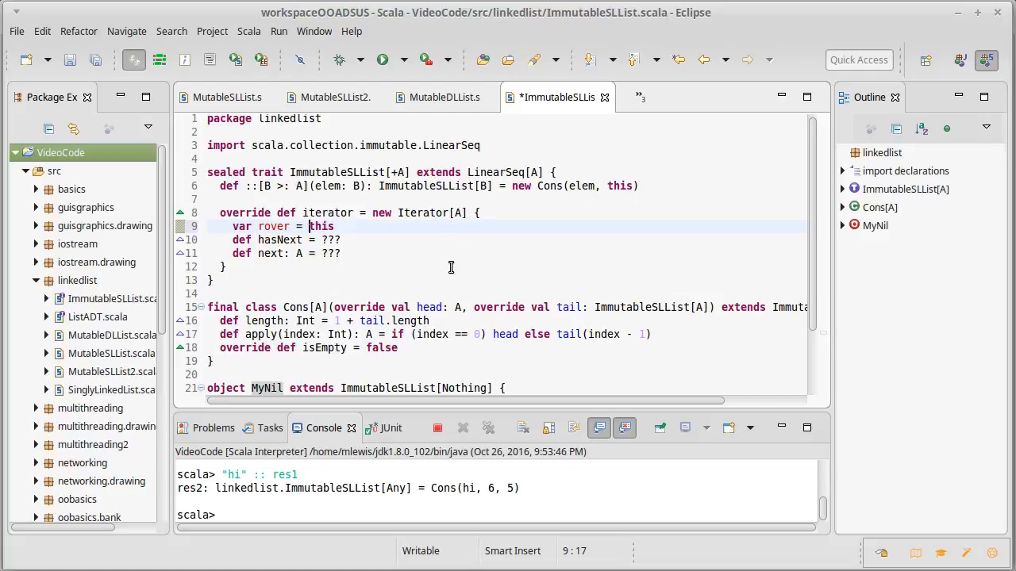
text(Imm)
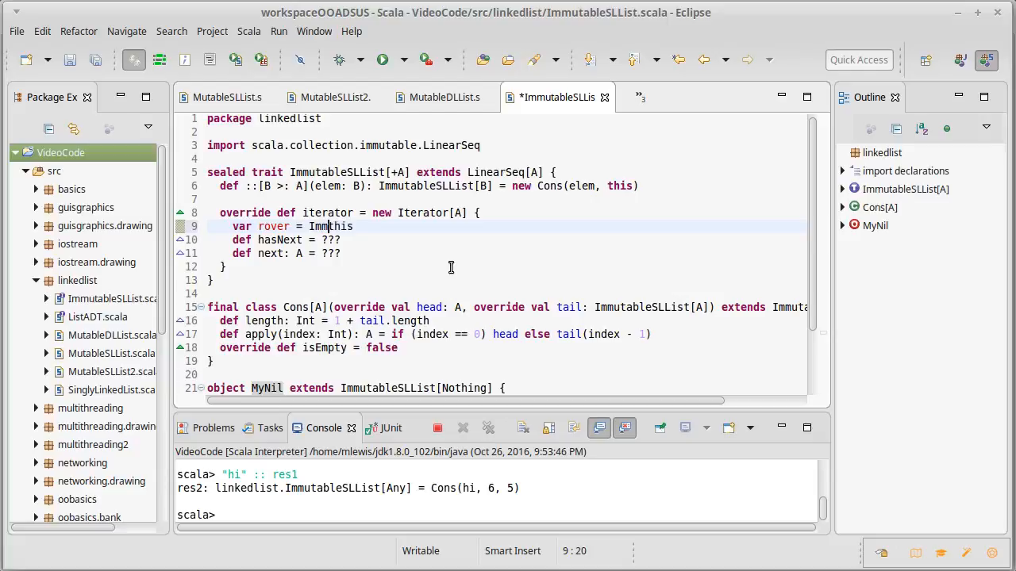
text(utableSLList)
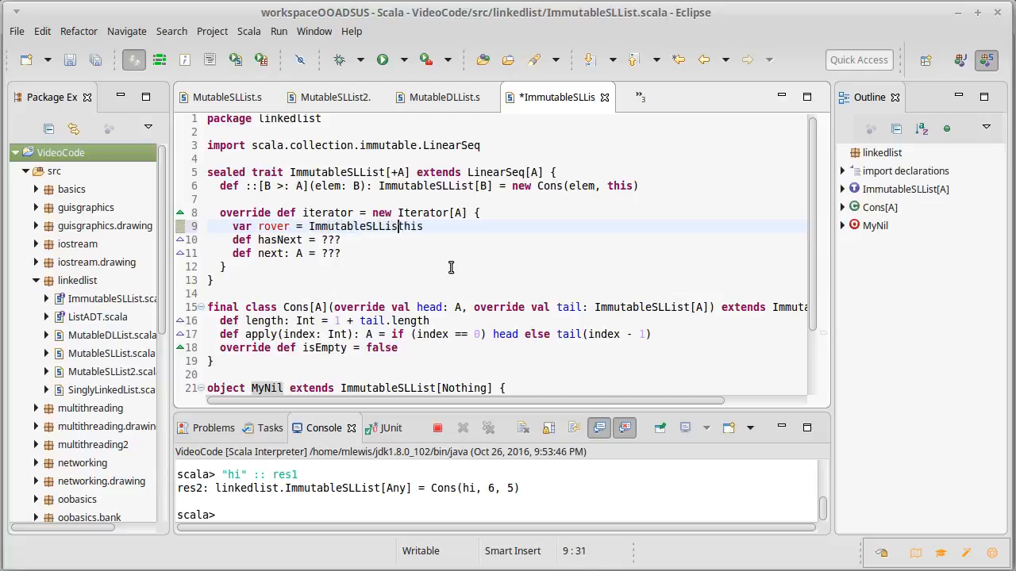
text(.t)
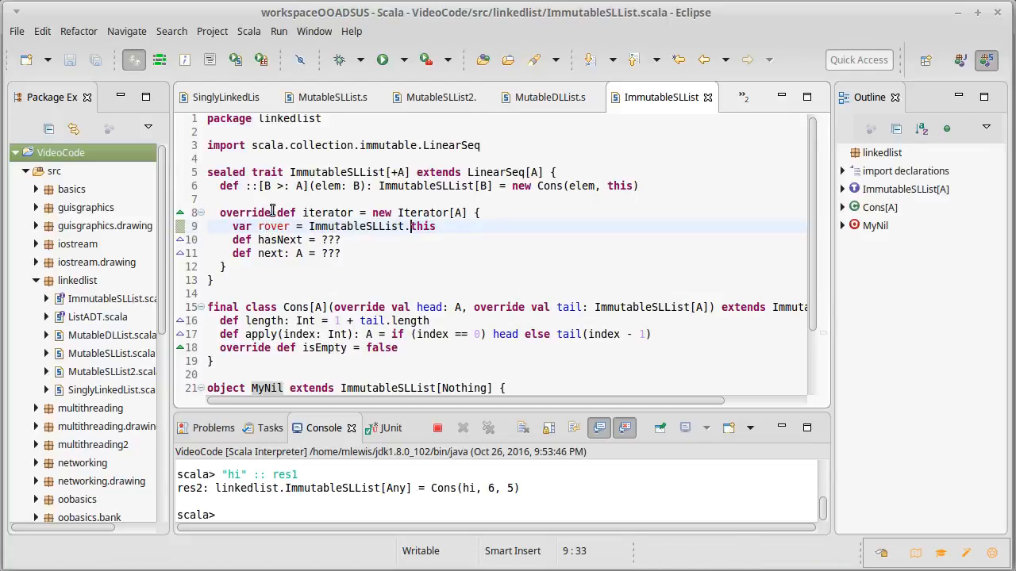
mouse_move(273, 225)
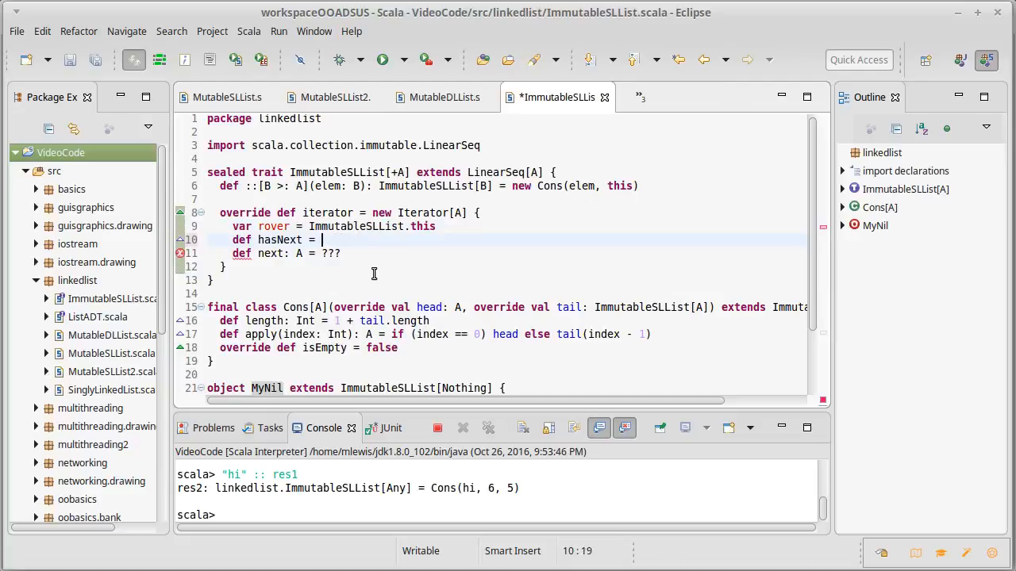
- Define hasNext as !rover.isEmpty and open a block for next's body
text(!)
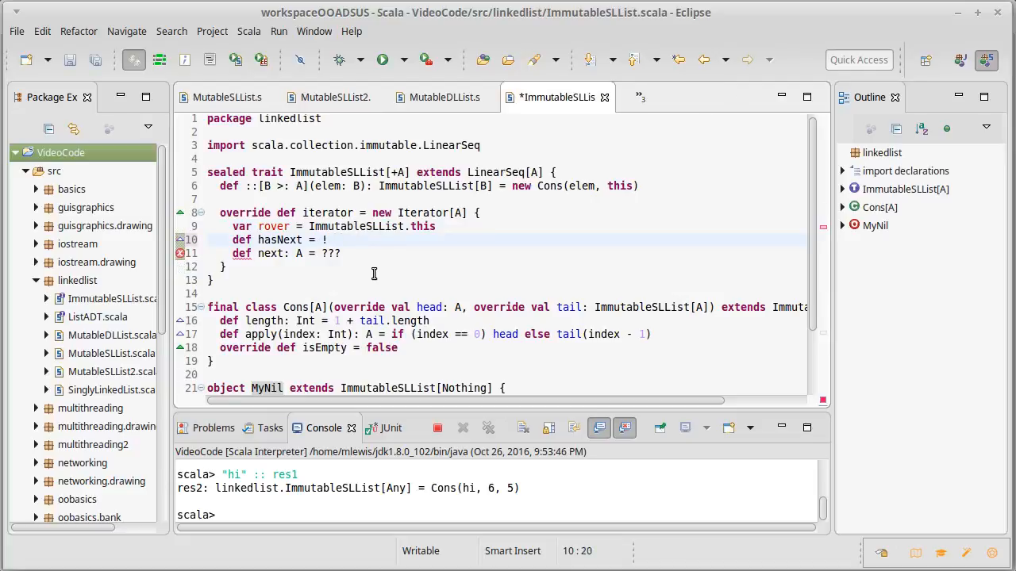
text(rover.)
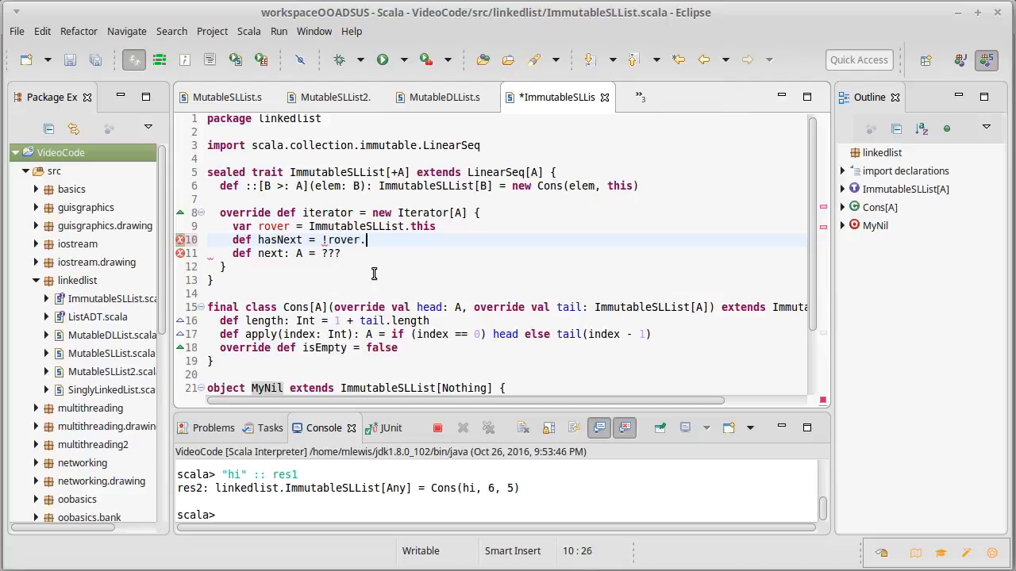
text(isEmpty)
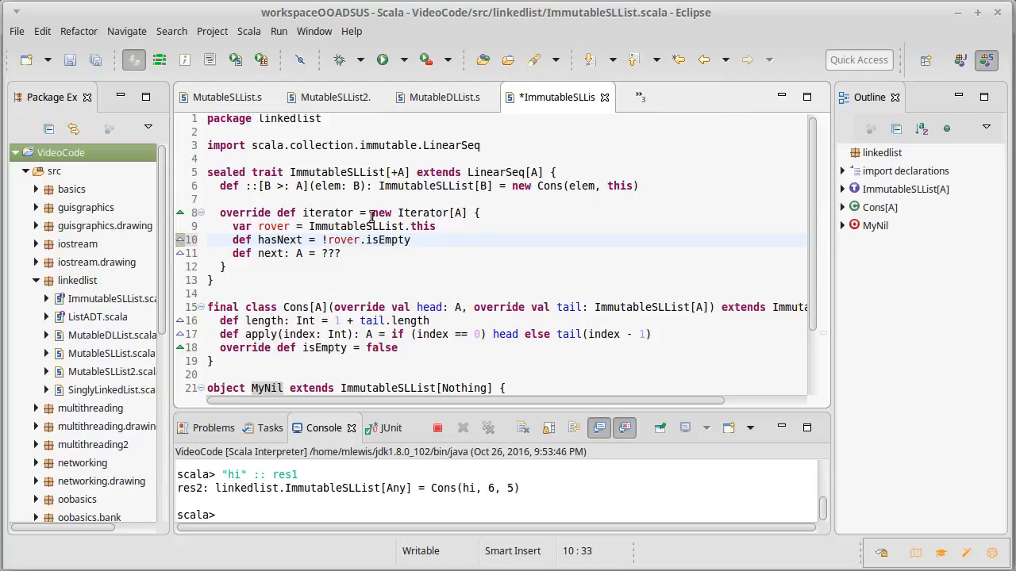
click(355, 254)
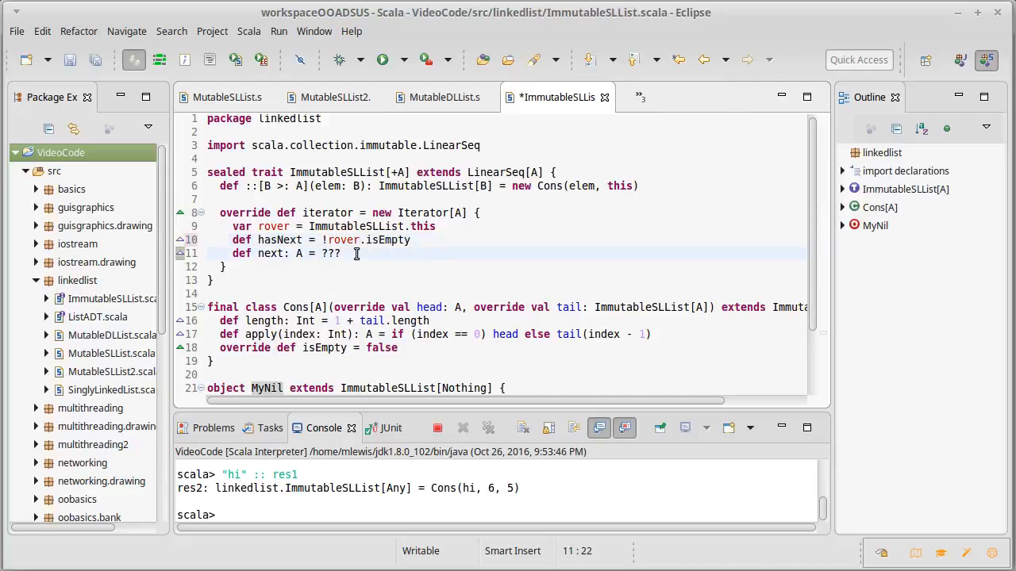
text({)
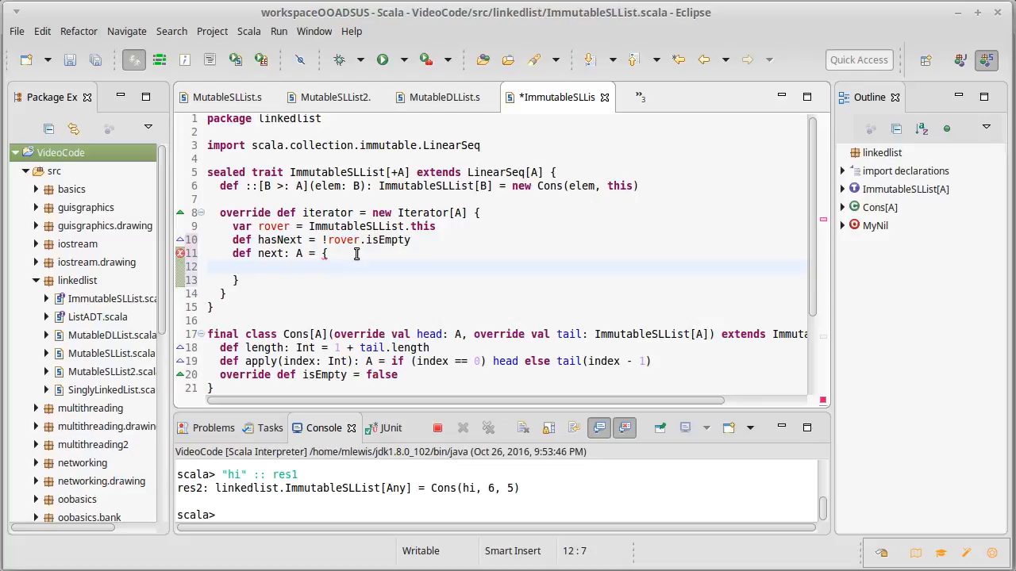
- Implement next as val ret = rover.head; rover = rover.tail; ret
text(val ret =)
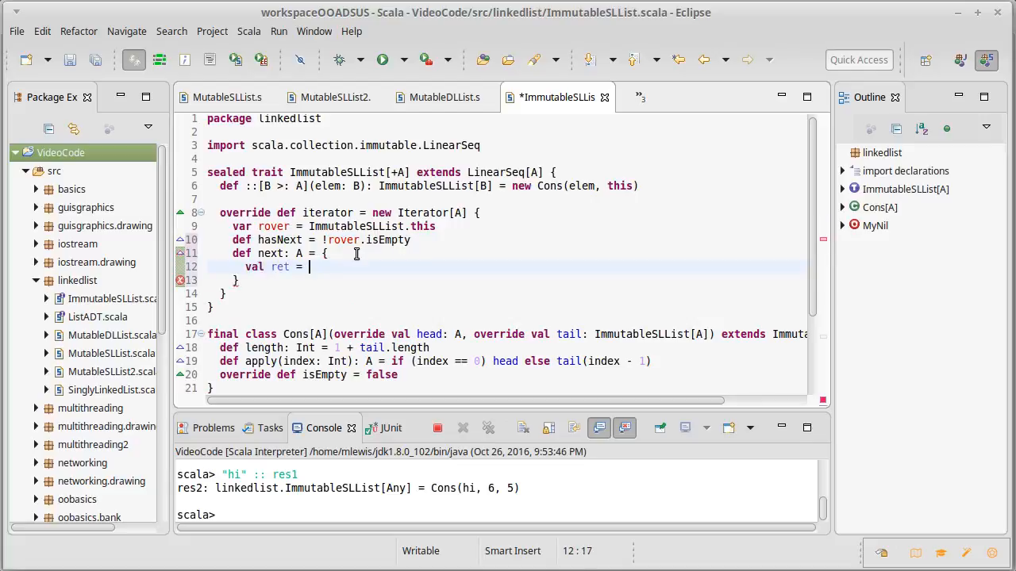
text(rover.head)
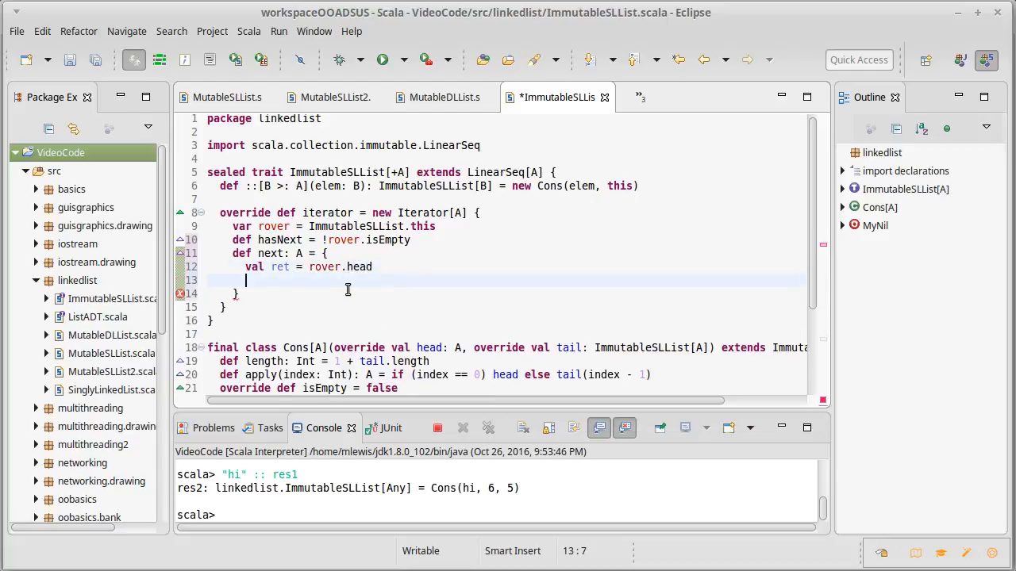
scroll(down, 3)
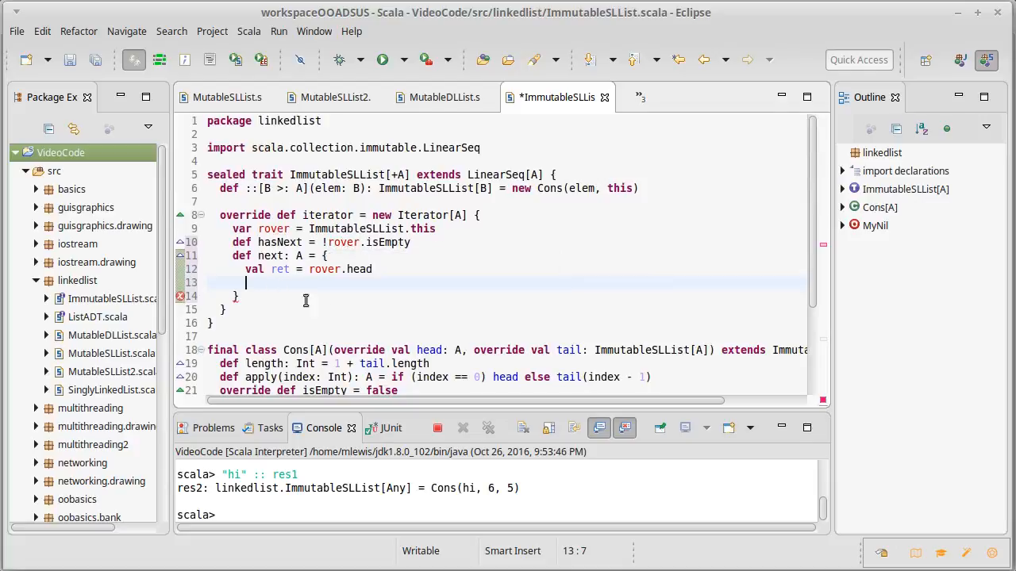
mouse_move(314, 305)
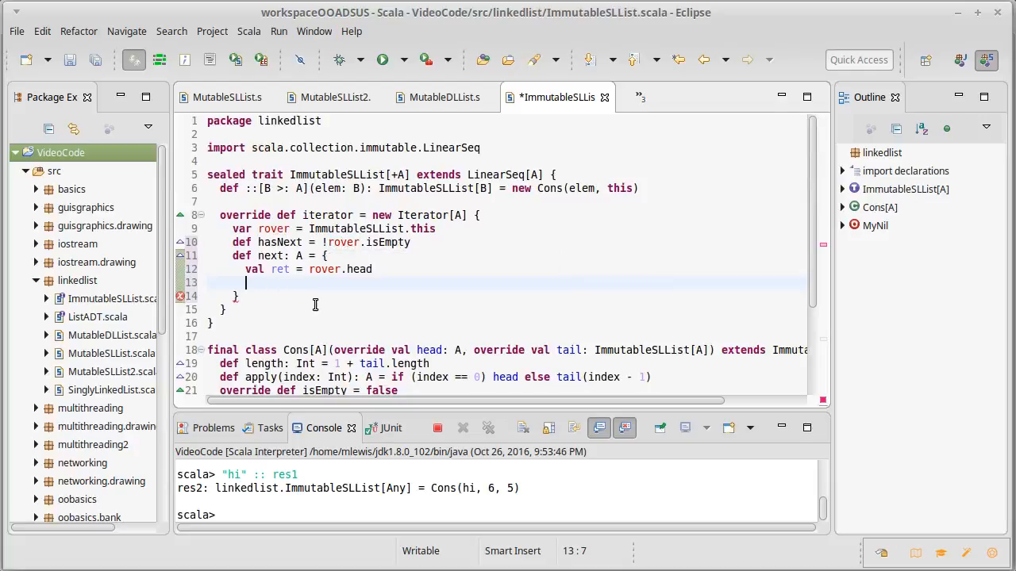
text(rover =)
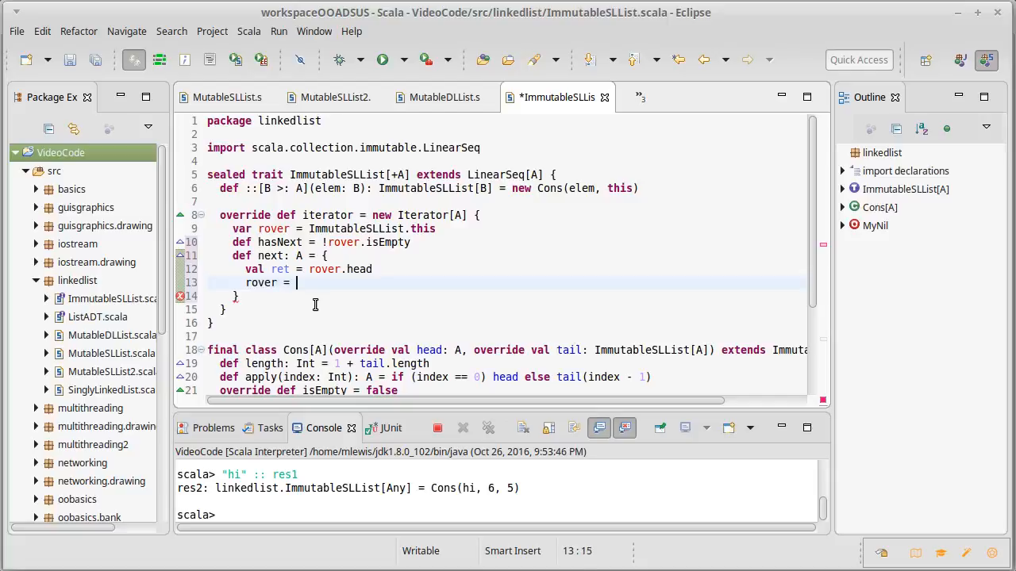
text(rover.t)
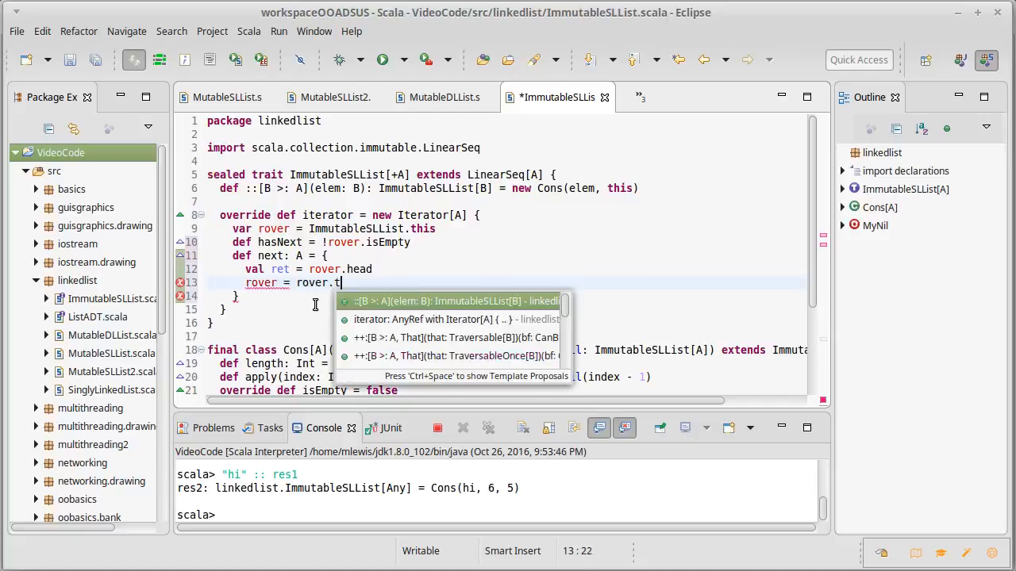
text(ail)
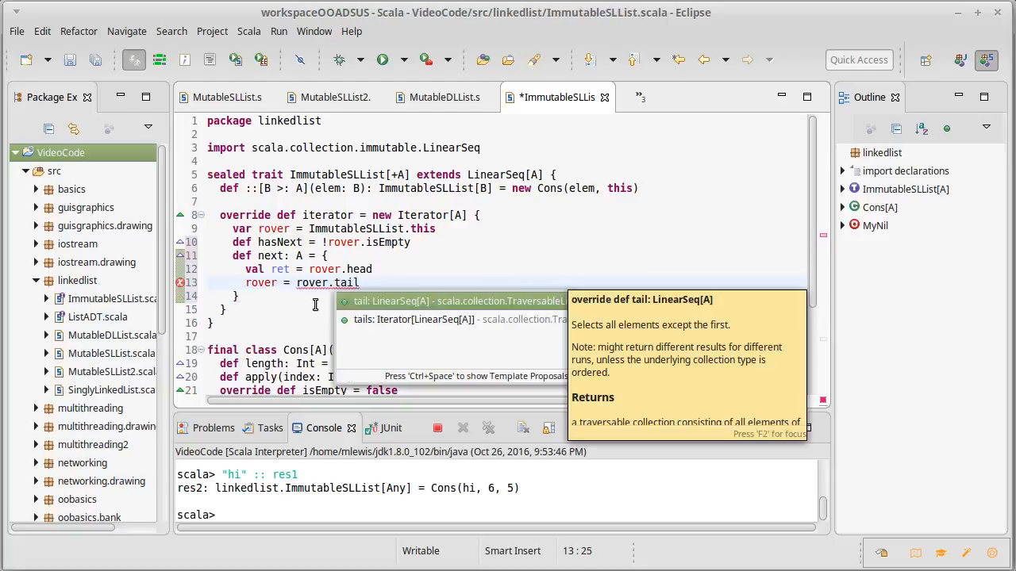
text(ret)
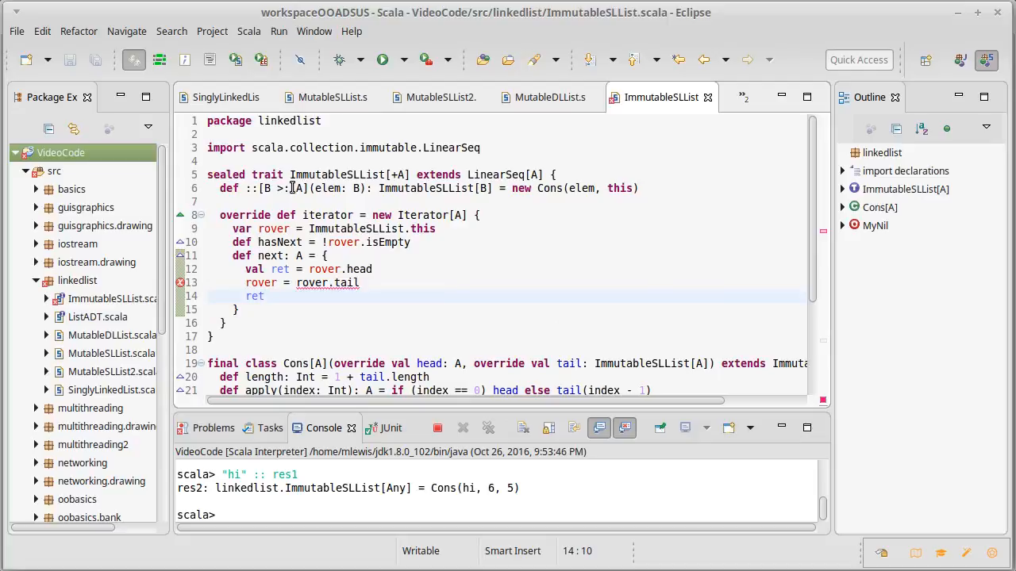
mouse_move(564, 364)
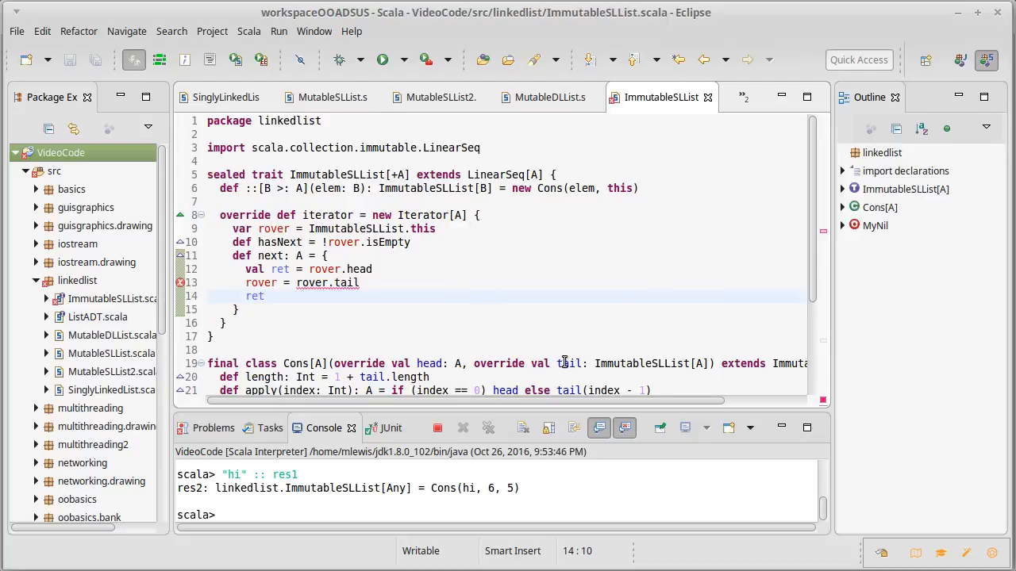
- Annotate the rover variable as ': LinearSeq[A]' via autocomplete and save the file
click(265, 297)
text(: )
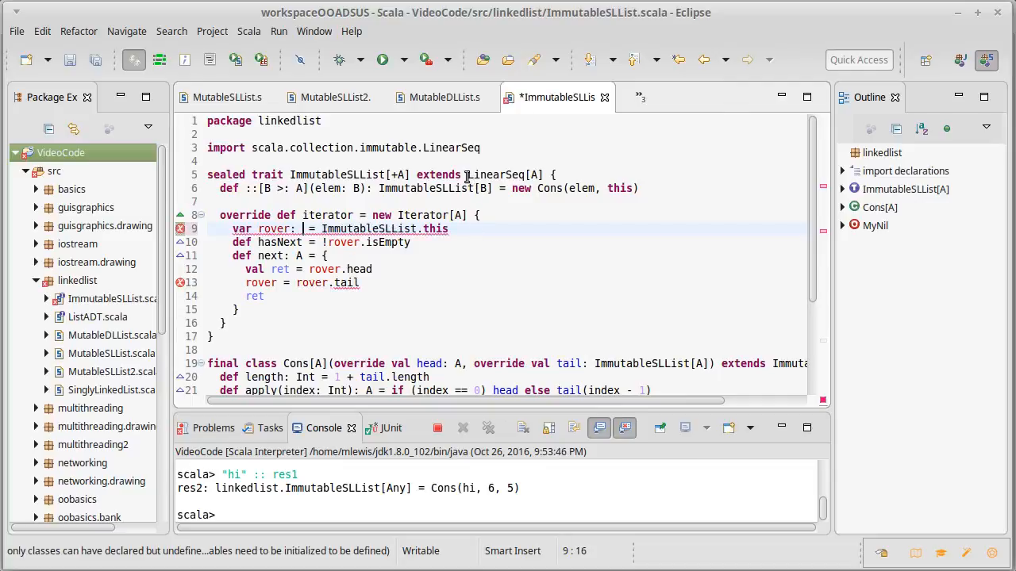
text(LinearSeq[A)
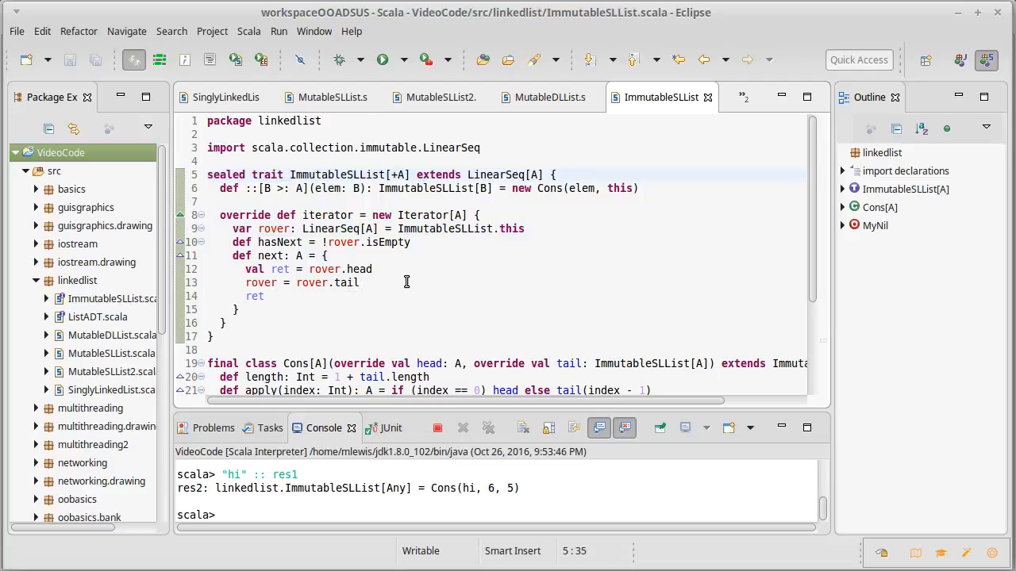
mouse_move(393, 297)
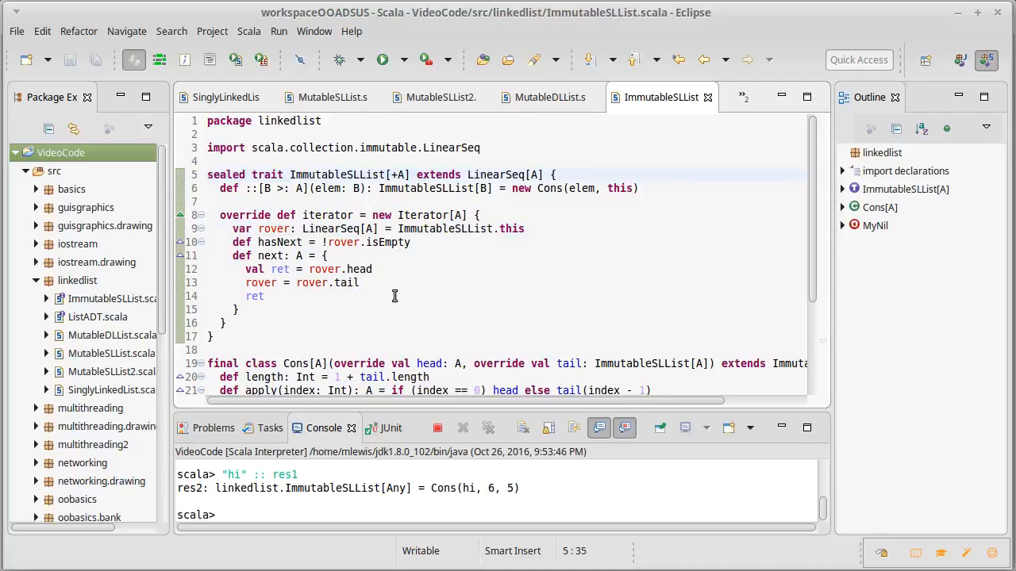
scroll(down, 3)
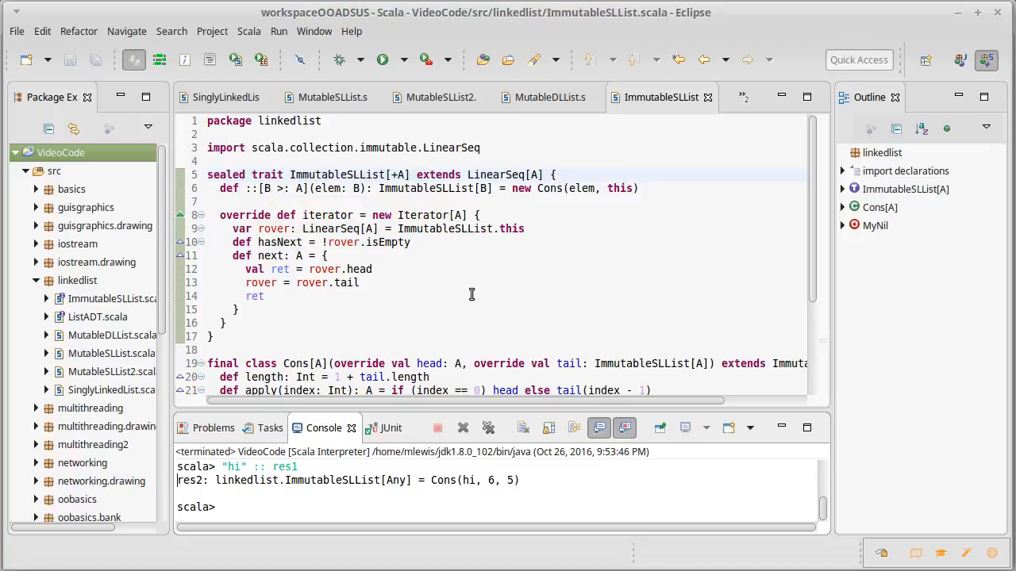
scroll(down, 3)
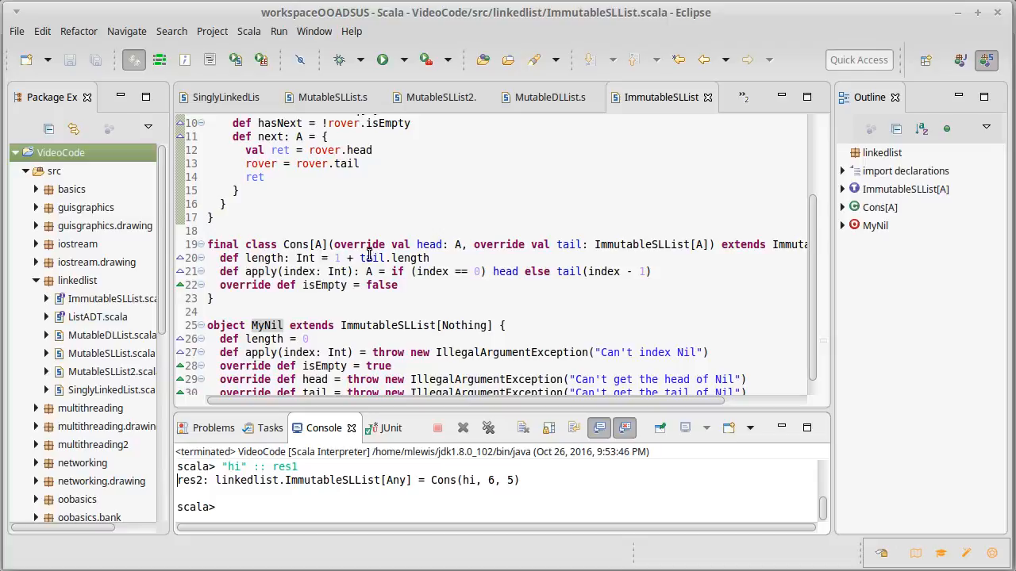
mouse_move(445, 289)
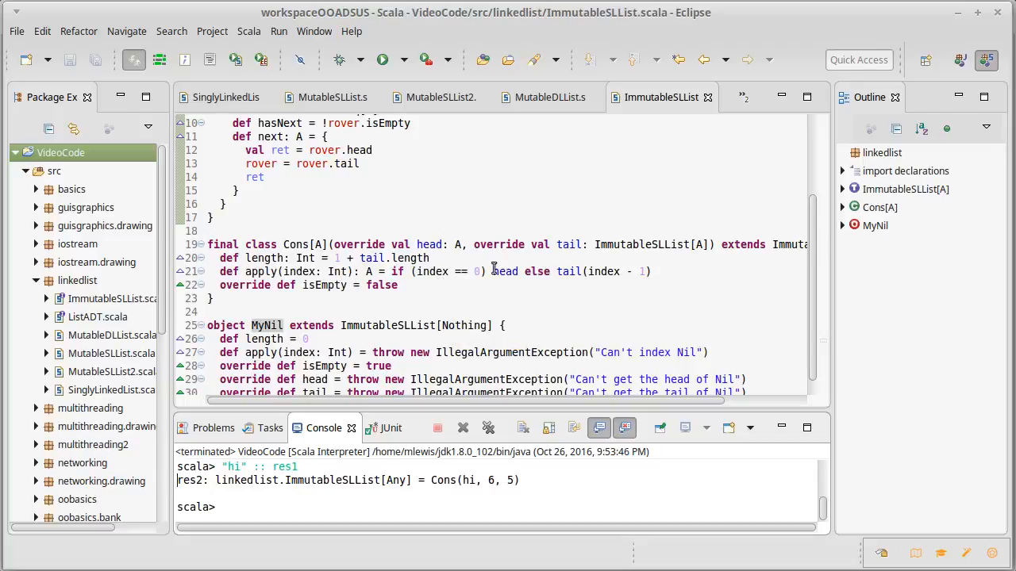
mouse_move(505, 285)
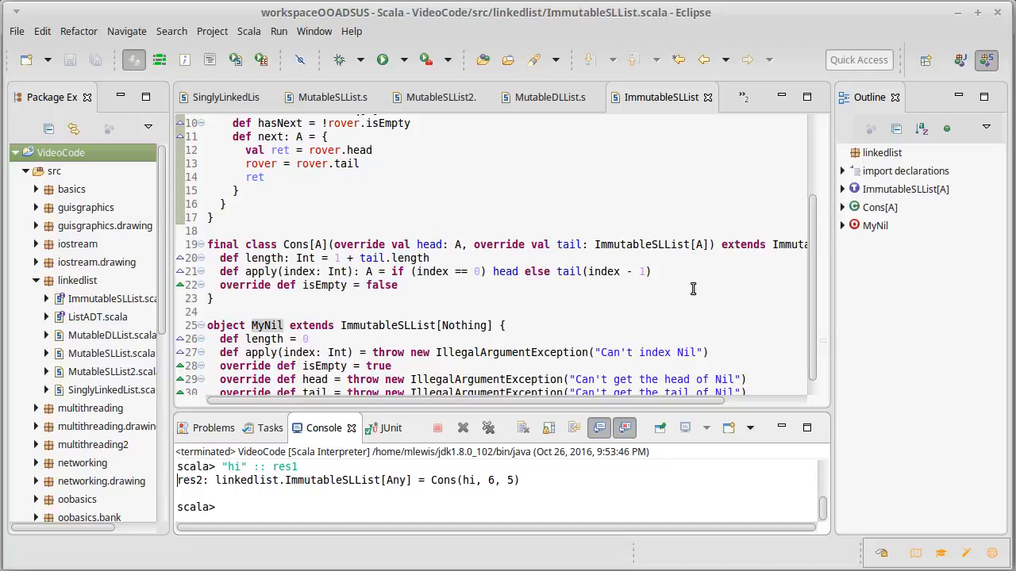
mouse_move(664, 310)
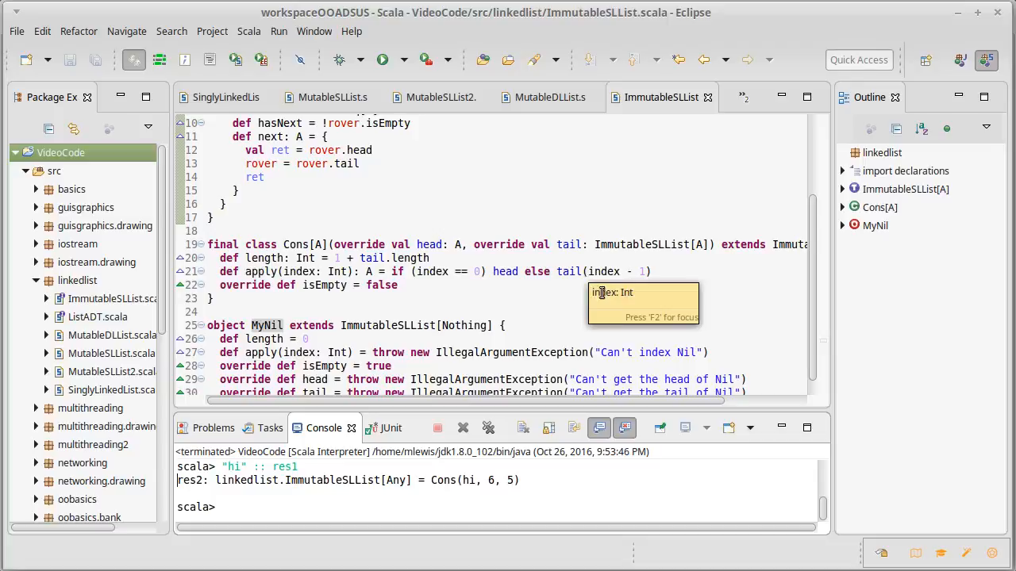
mouse_move(486, 305)
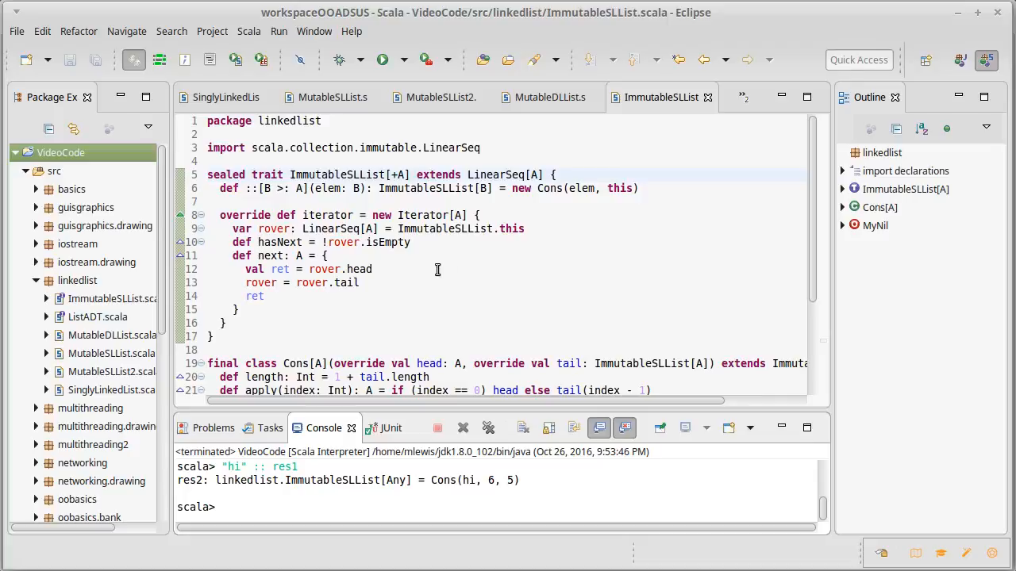
click(332, 97)
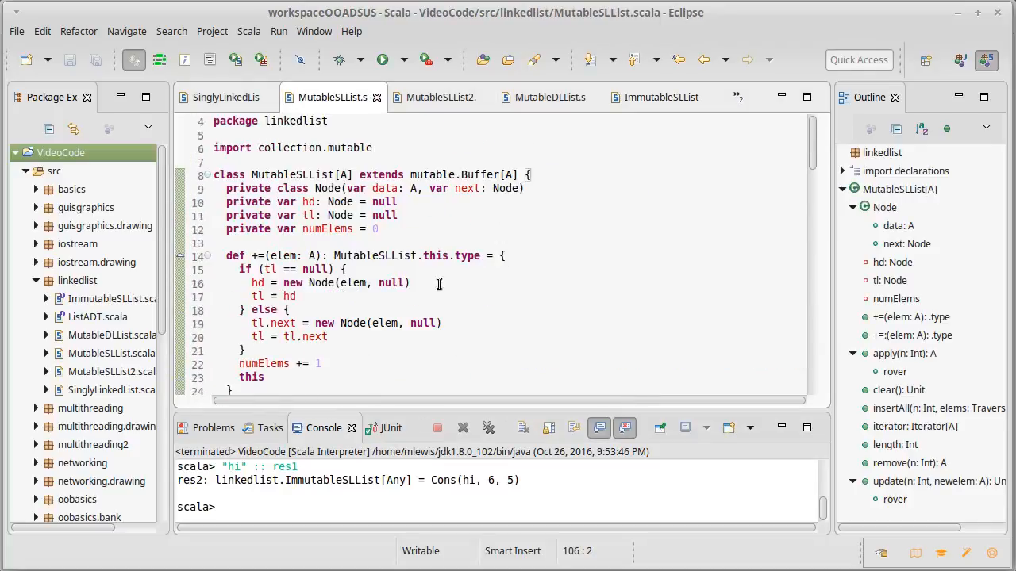
click(660, 97)
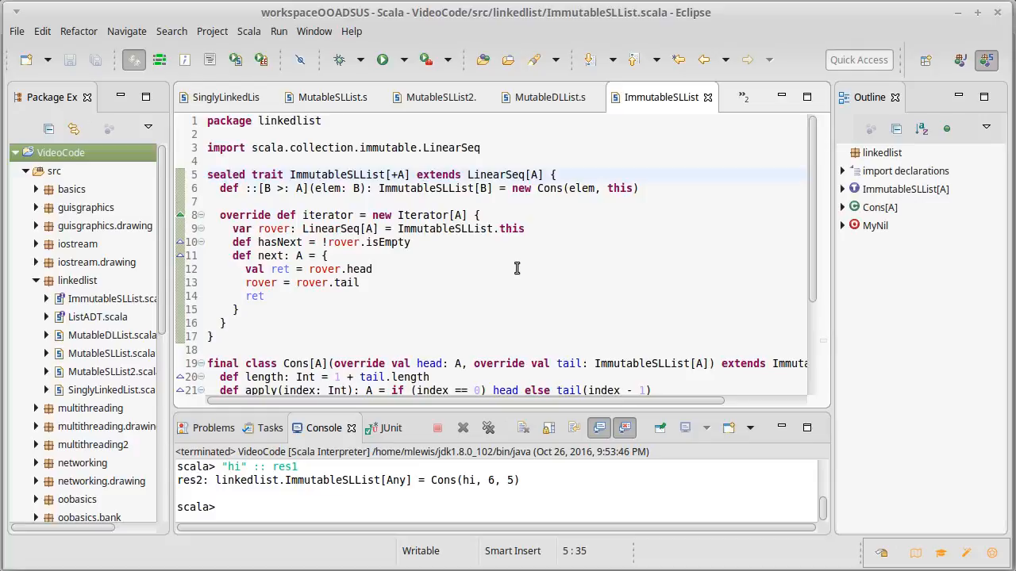
mouse_move(476, 284)
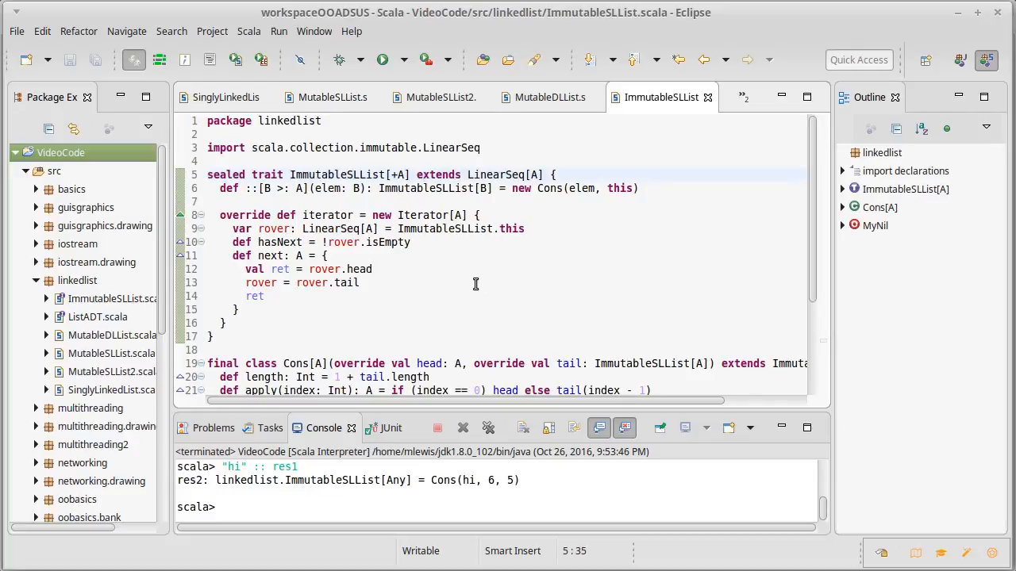